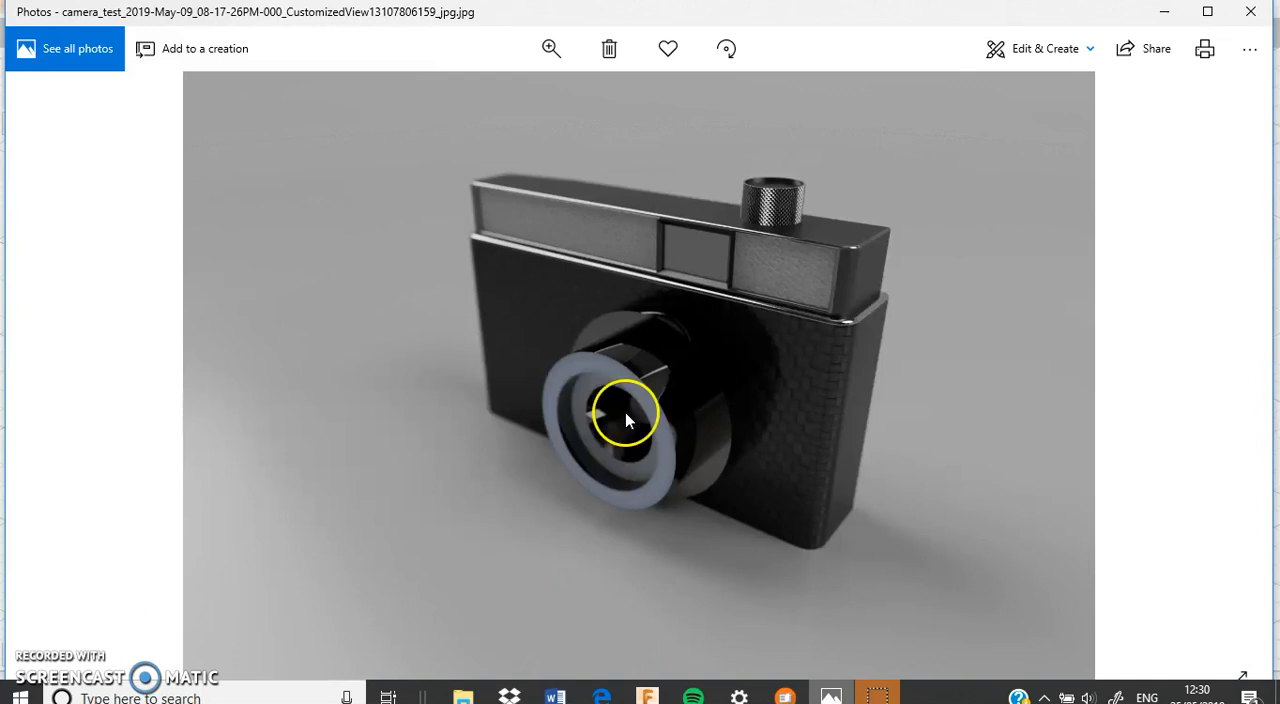
pyautogui.moveTo(832, 278)
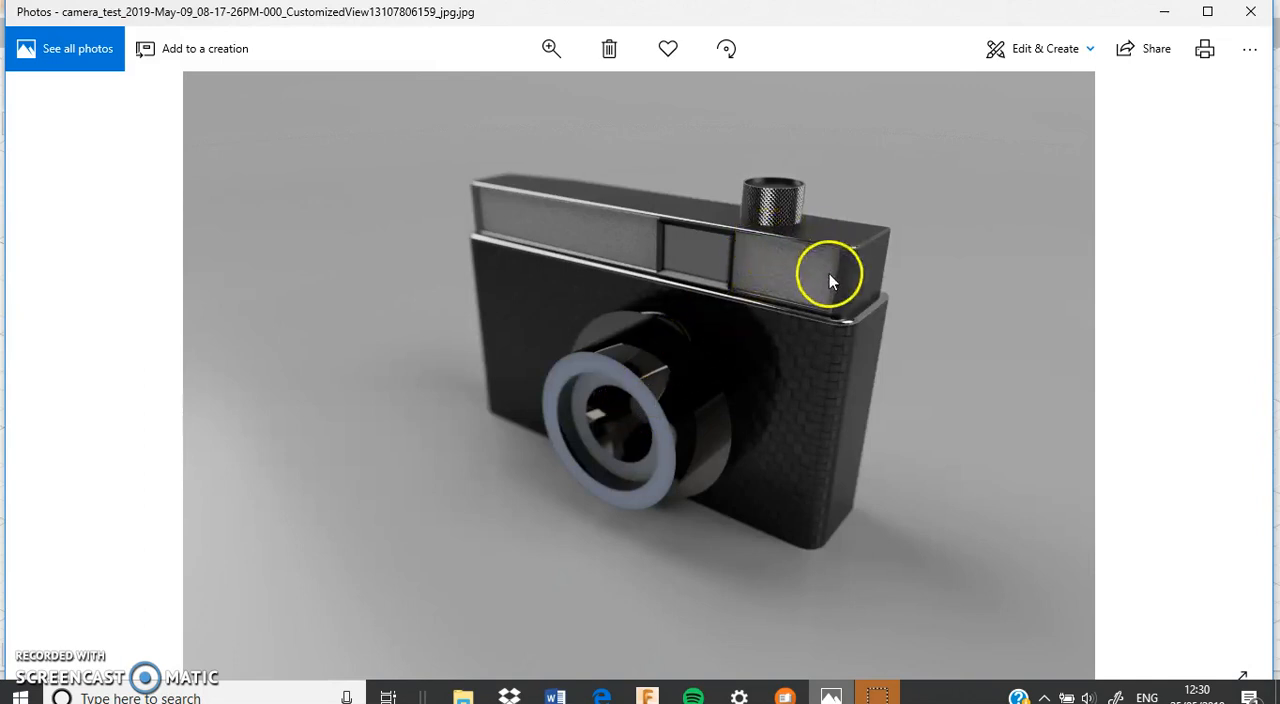
pyautogui.moveTo(754, 208)
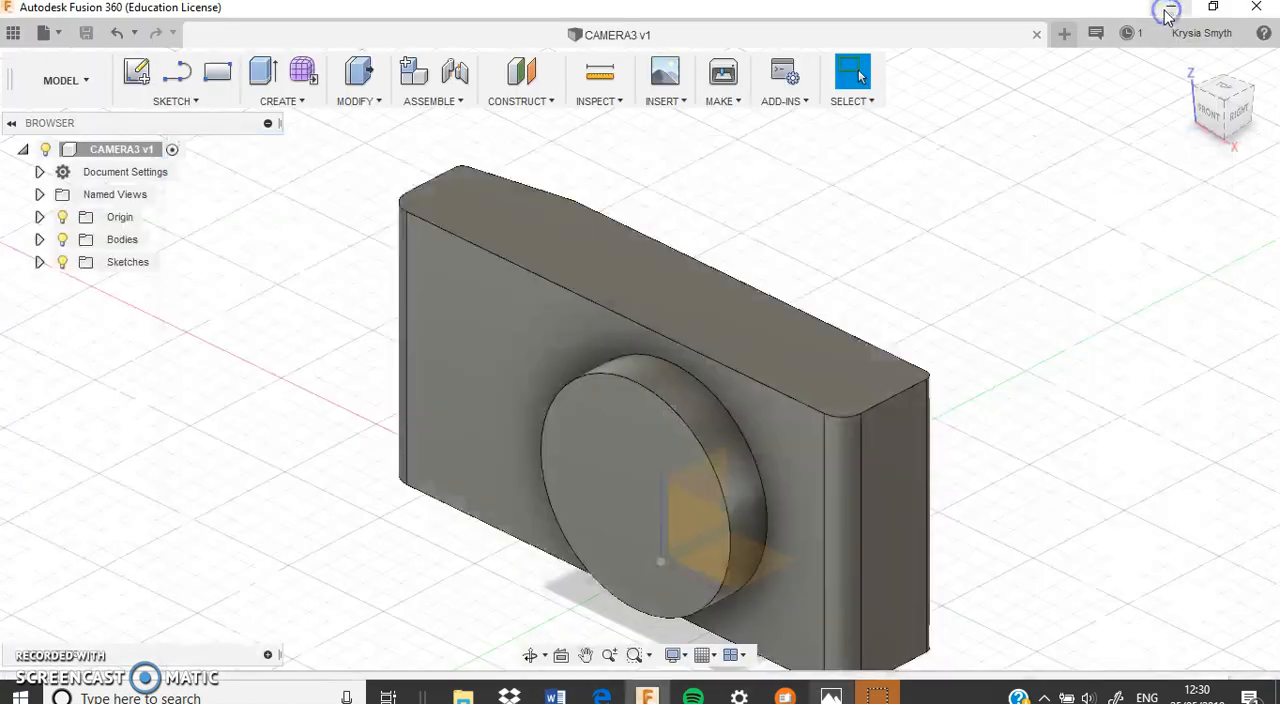
pyautogui.moveTo(604, 436)
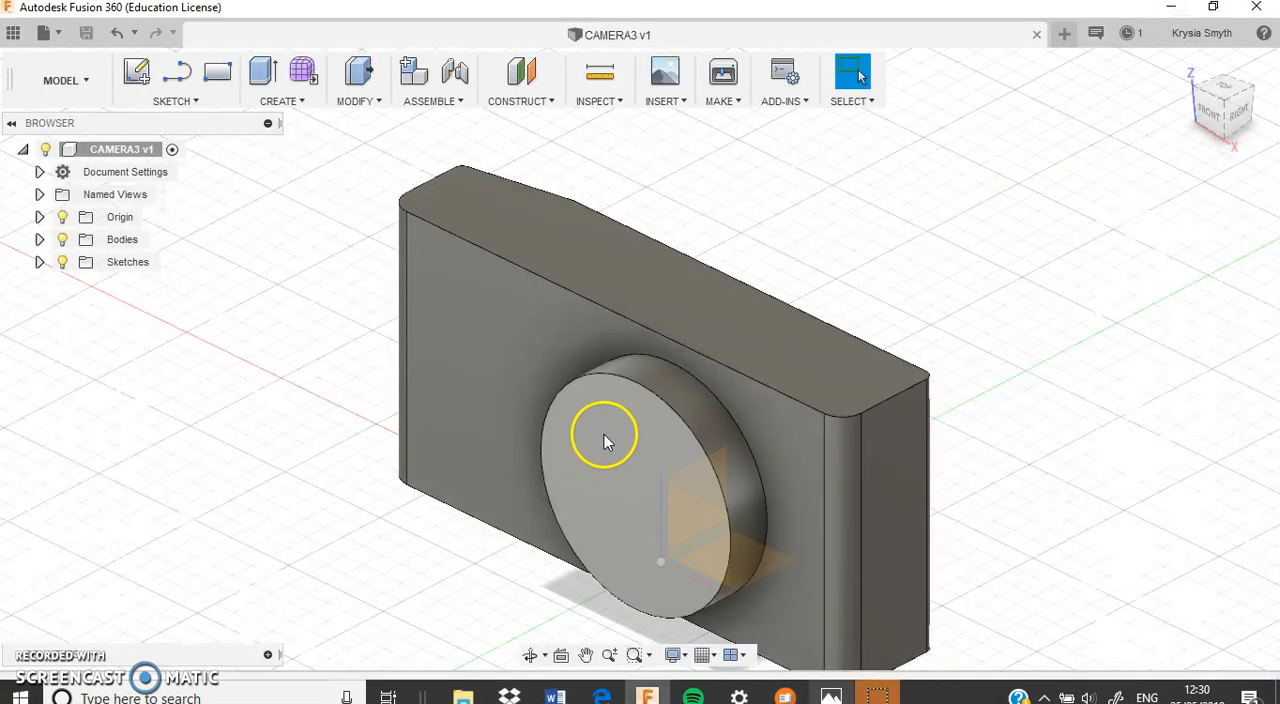
# Step: Sketch a 40 mm centre-diameter circle on the lens cylinder's front face
pyautogui.click(620, 458)
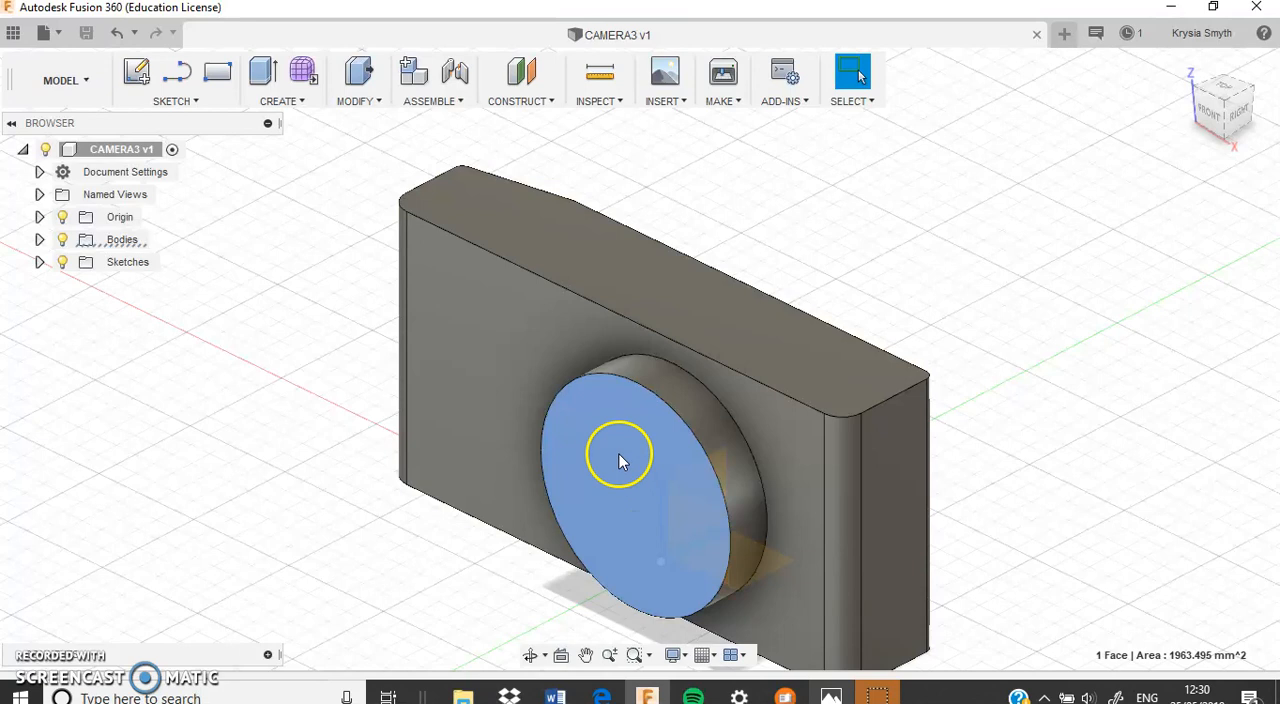
pyautogui.rightClick(616, 430)
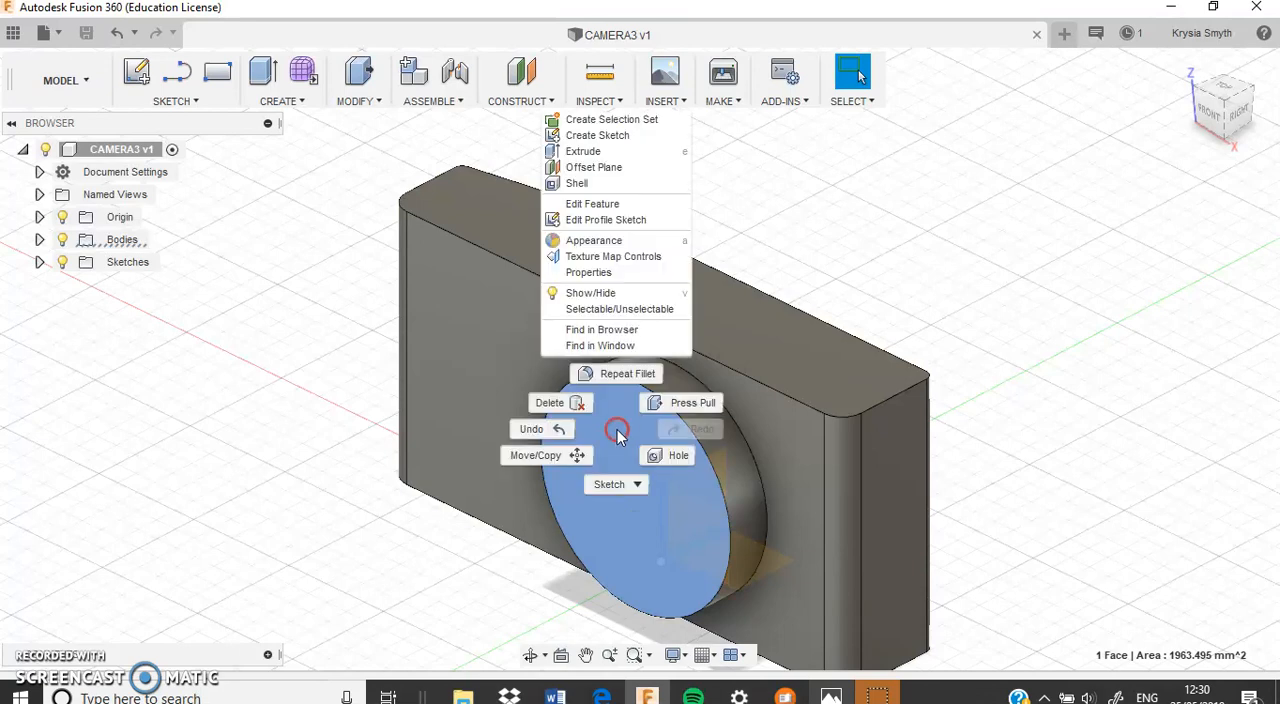
pyautogui.click(632, 140)
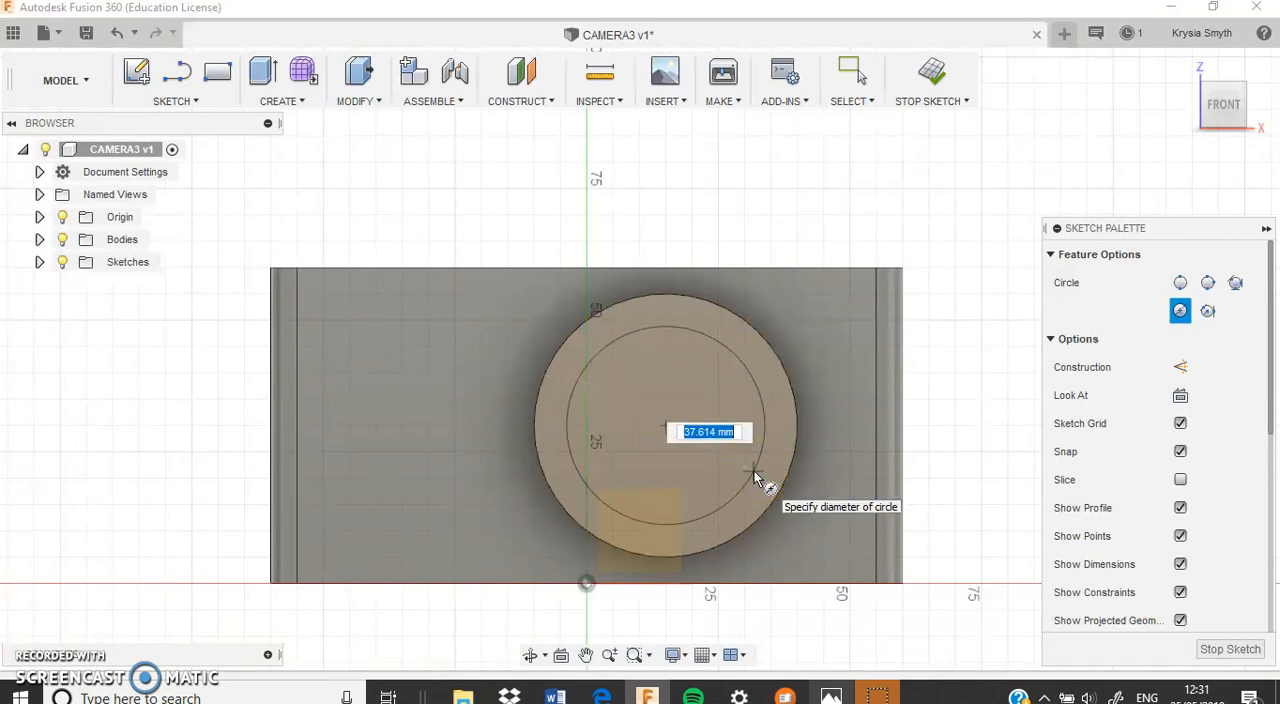
pyautogui.write('4')
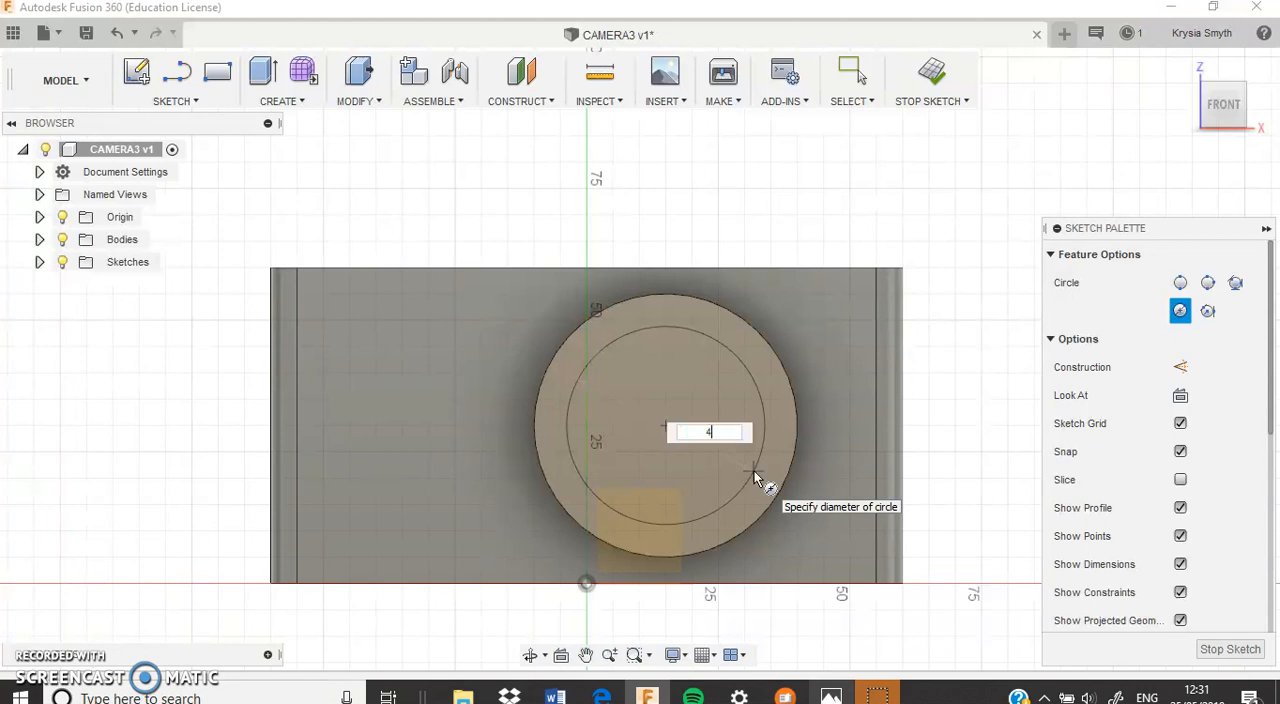
pyautogui.write('0')
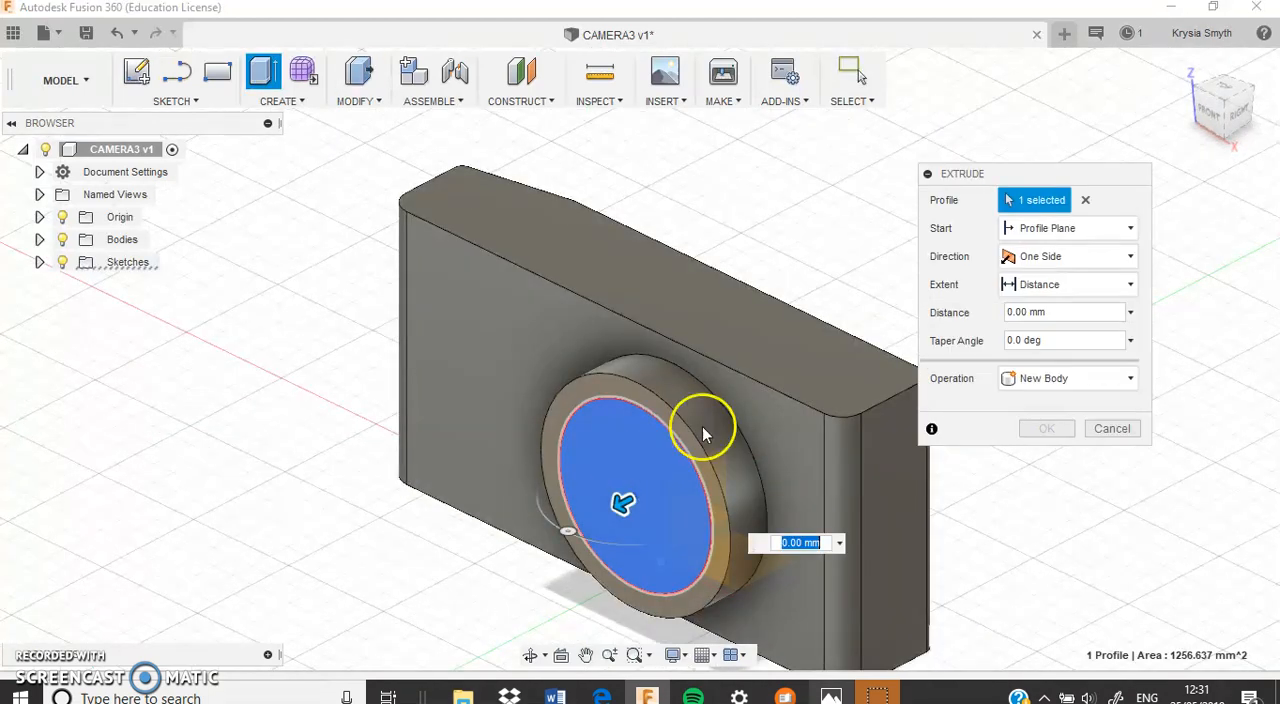
# Step: Extrude the 40 mm circle 15 mm forward as a Join to add a second lens tier
pyautogui.moveTo(624, 504); pyautogui.dragTo(596, 530)
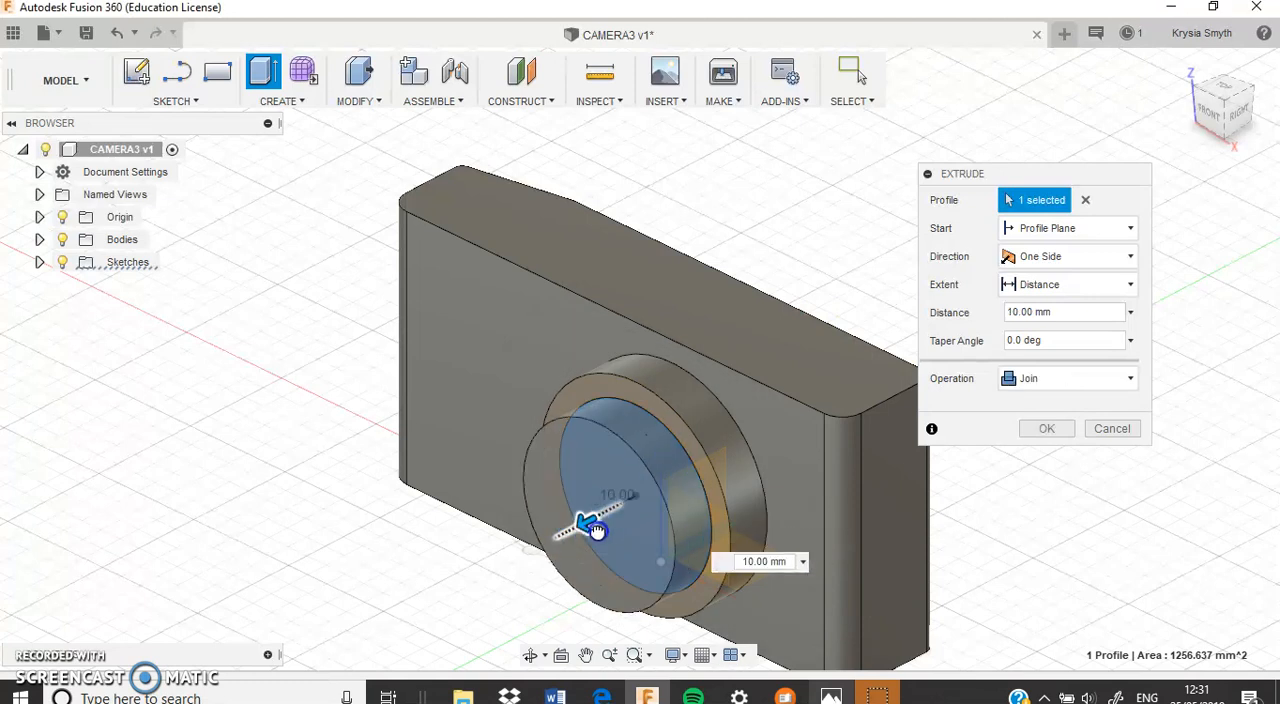
pyautogui.moveTo(596, 530); pyautogui.dragTo(584, 548)
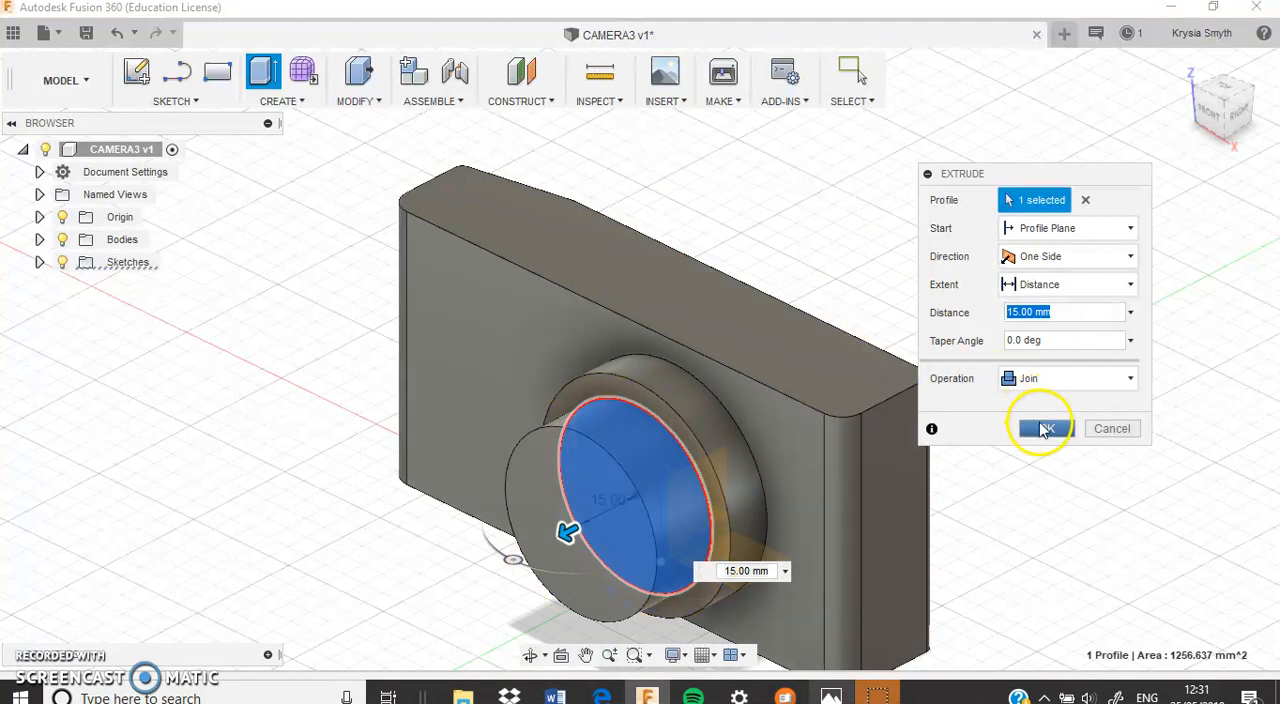
pyautogui.click(1042, 426)
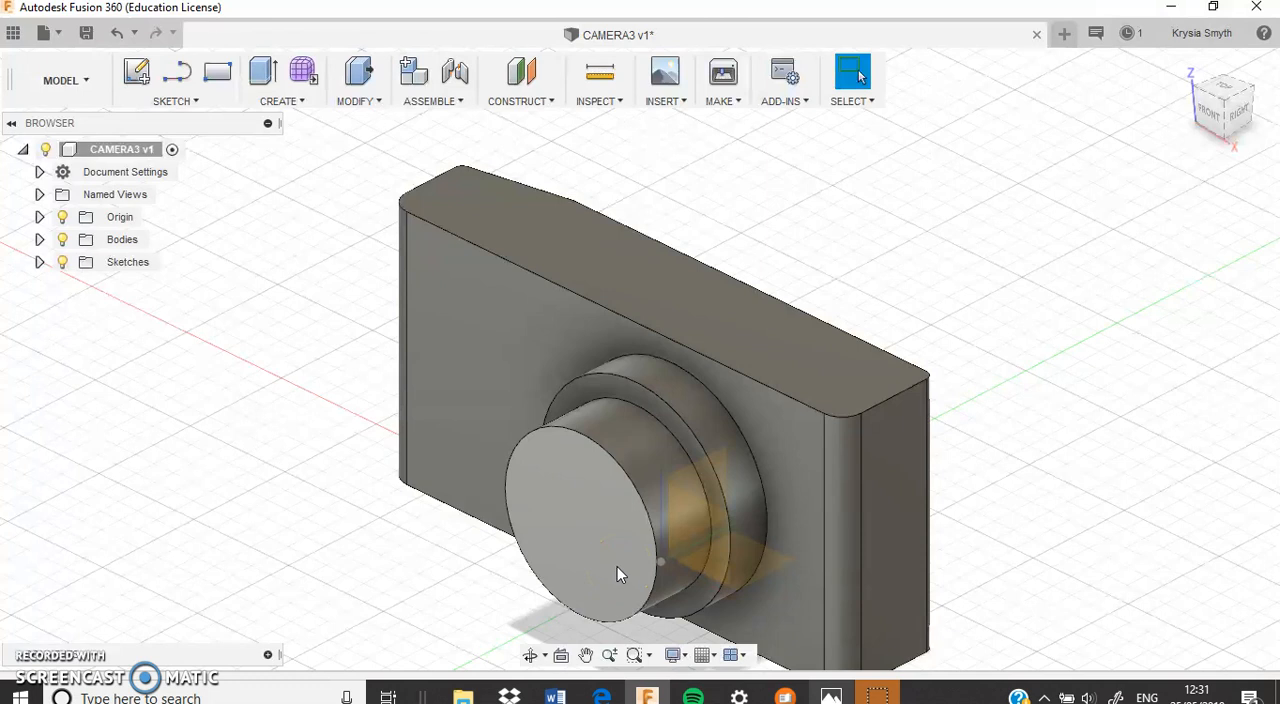
# Step: Sketch a 30 mm circle centred on the extended lens's front face
pyautogui.click(616, 578)
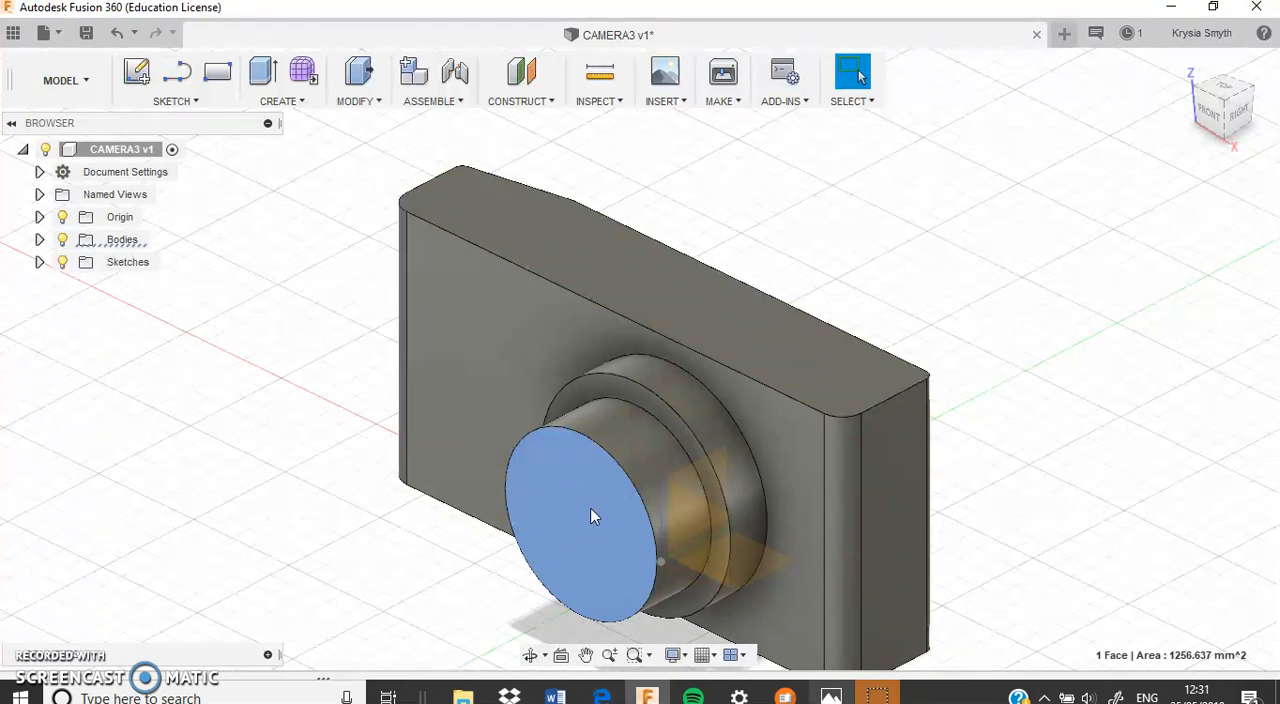
pyautogui.rightClick(592, 516)
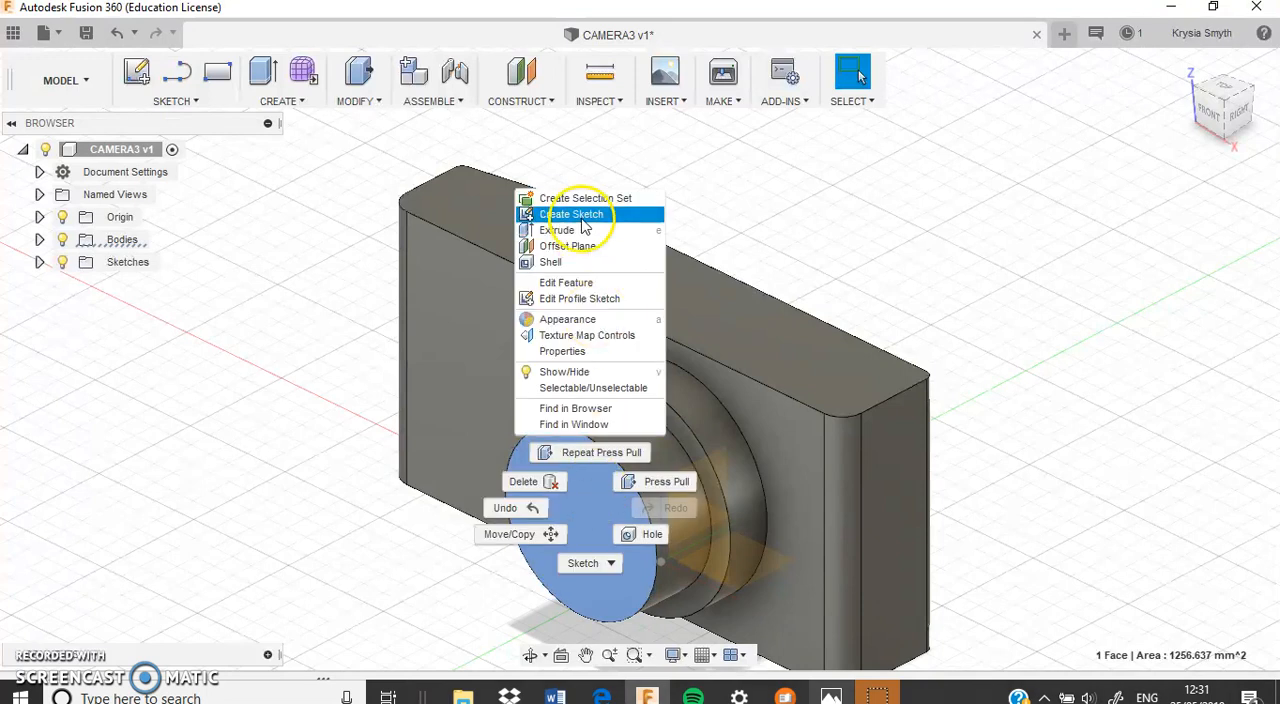
pyautogui.click(572, 214)
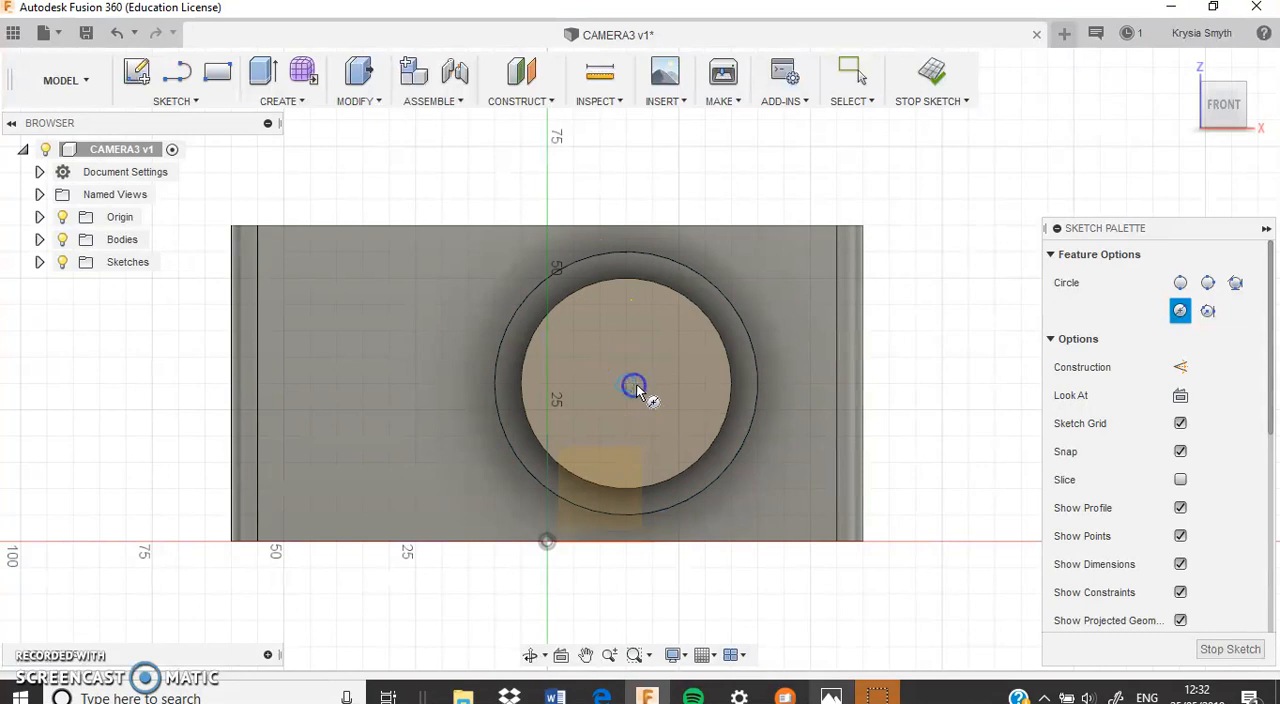
pyautogui.moveTo(634, 390); pyautogui.dragTo(690, 404)
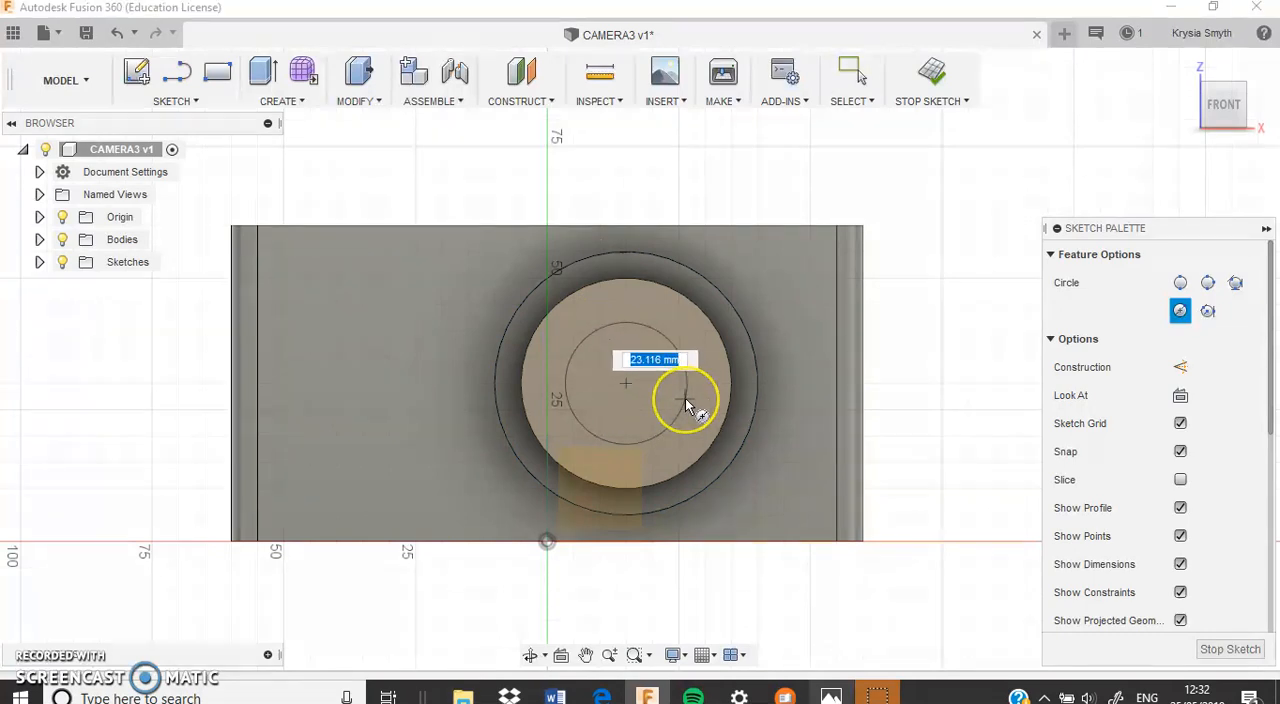
pyautogui.write('30')
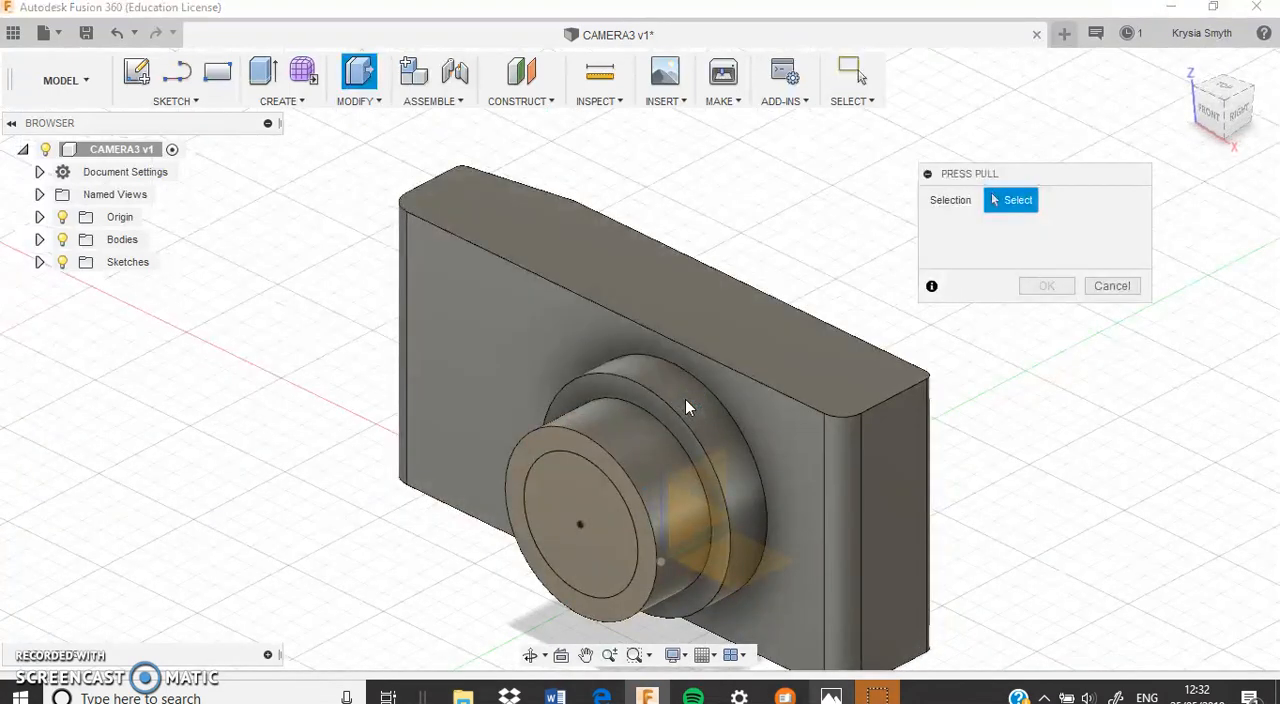
# Step: Cut the 30 mm circle -5 mm into the lens front to form a recess
pyautogui.click(558, 526)
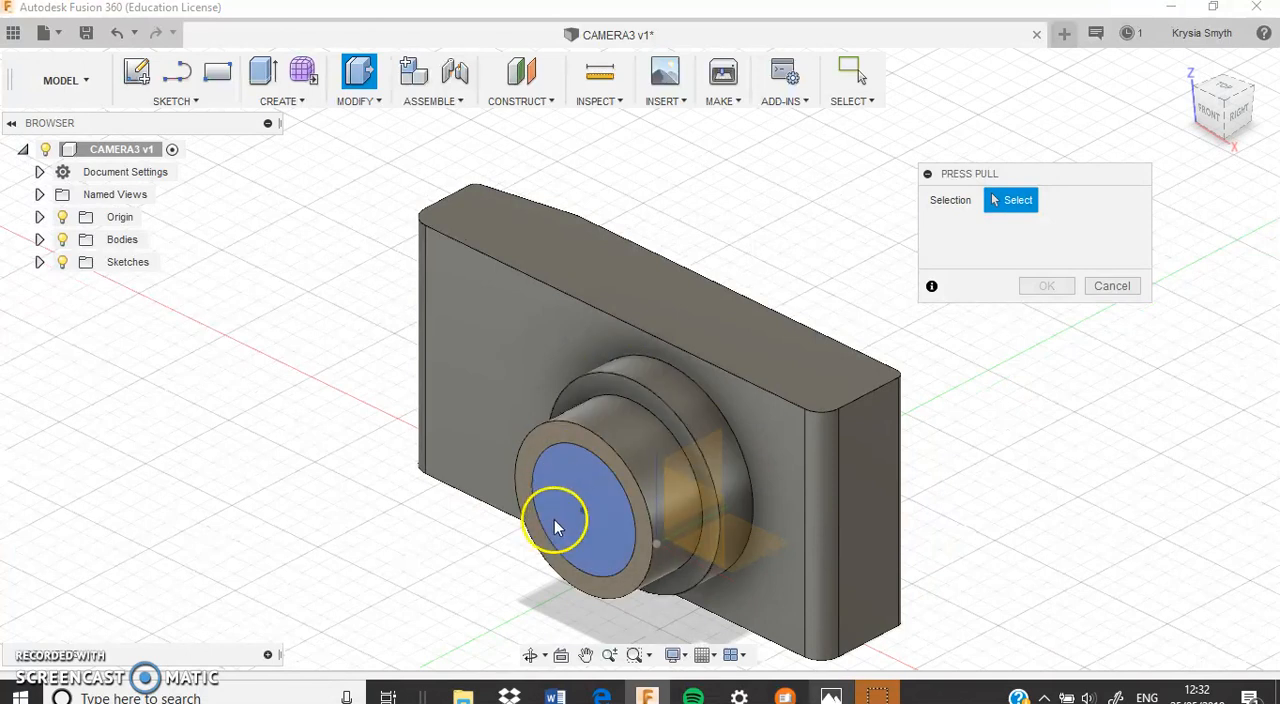
pyautogui.moveTo(558, 514)
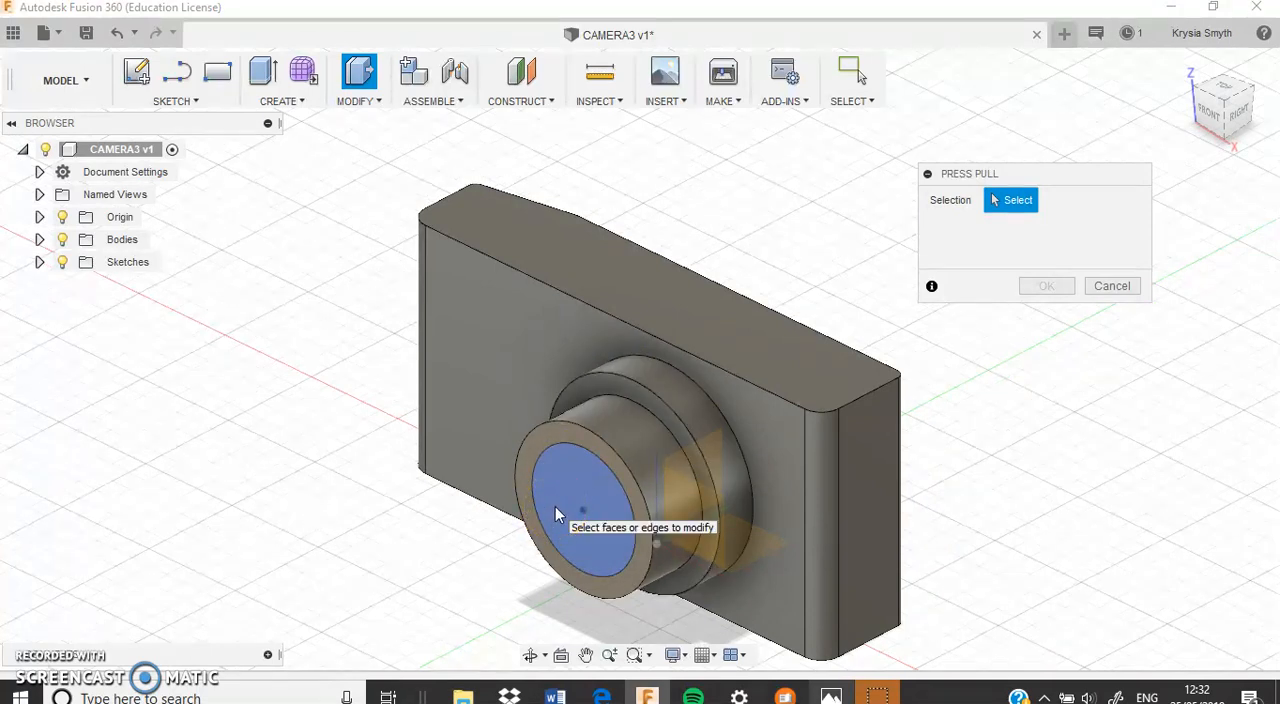
pyautogui.click(568, 512)
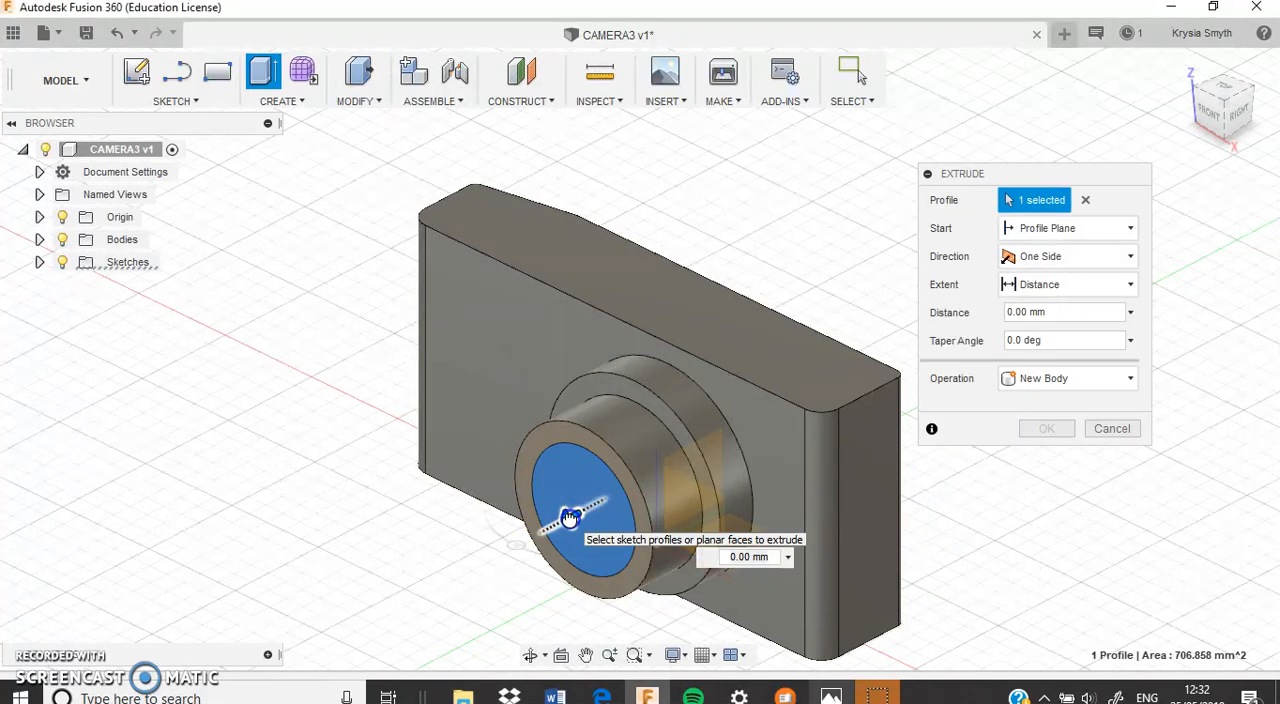
pyautogui.moveTo(570, 516); pyautogui.dragTo(592, 500)
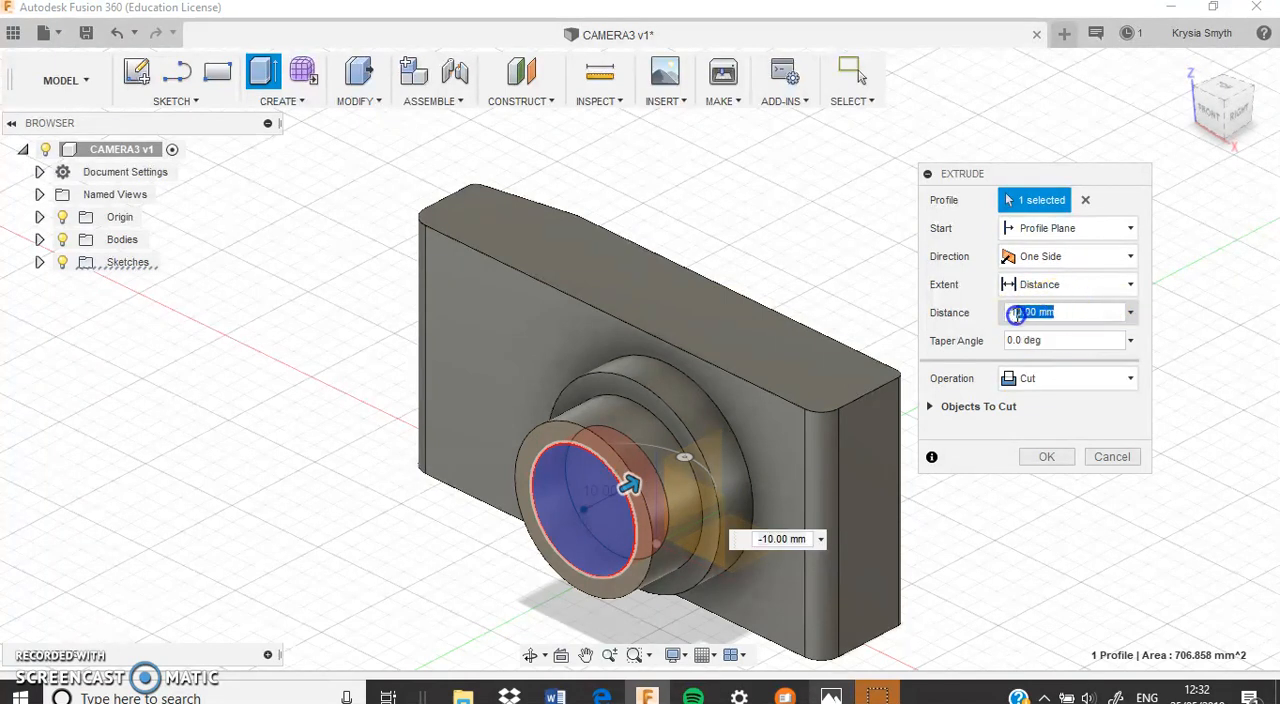
pyautogui.write('-5')
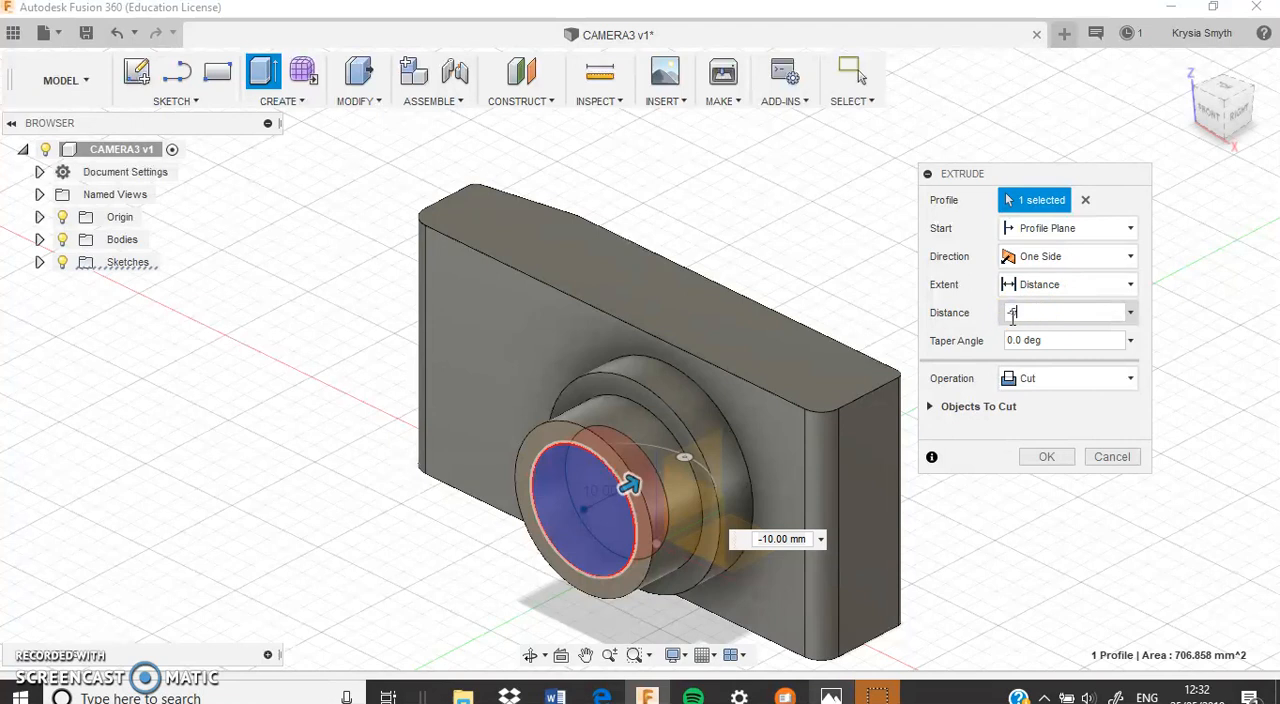
pyautogui.moveTo(630, 488); pyautogui.dragTo(610, 496)
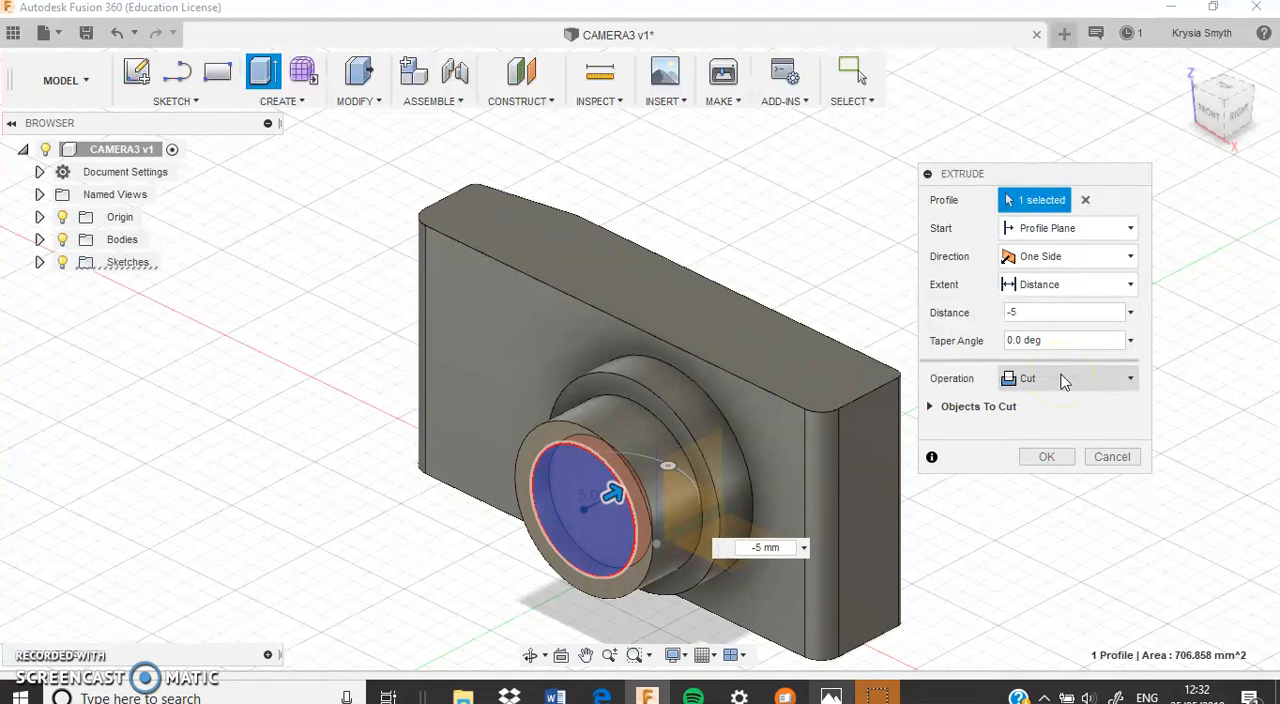
pyautogui.click(1046, 456)
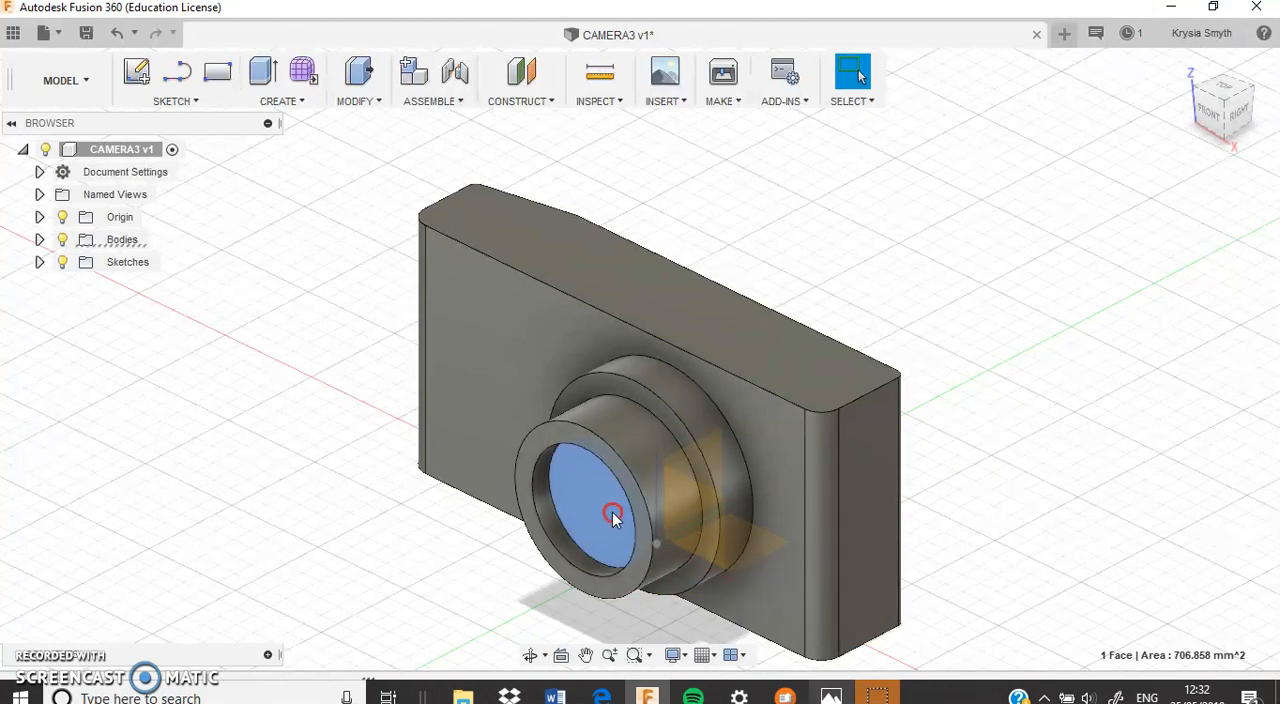
# Step: Sketch a 20 mm circle on the recessed lens face
pyautogui.rightClick(610, 516)
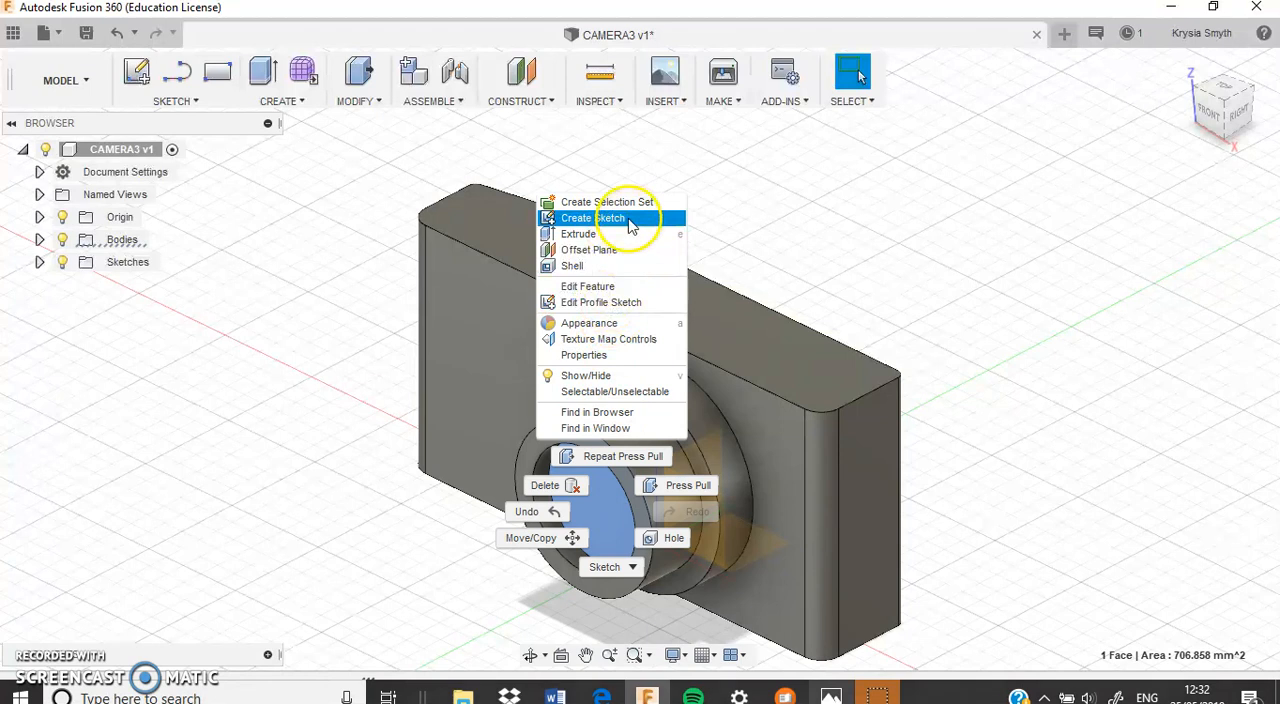
pyautogui.click(598, 218)
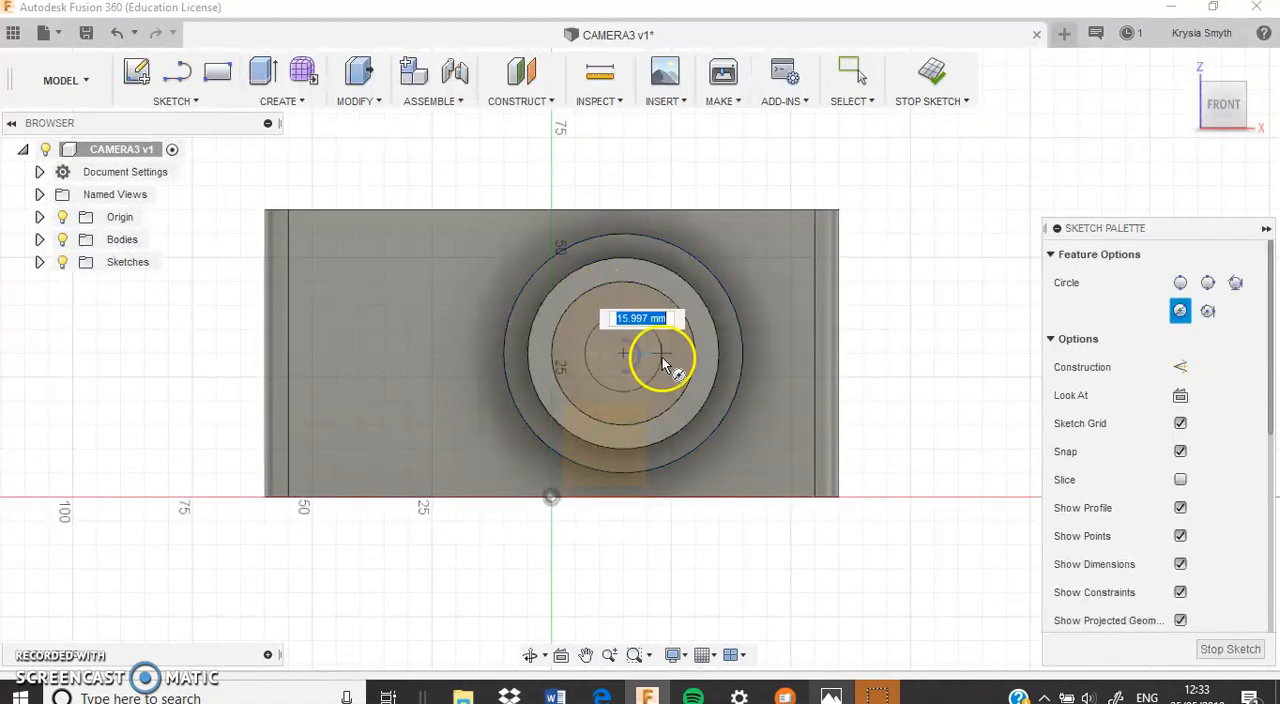
pyautogui.write('20')
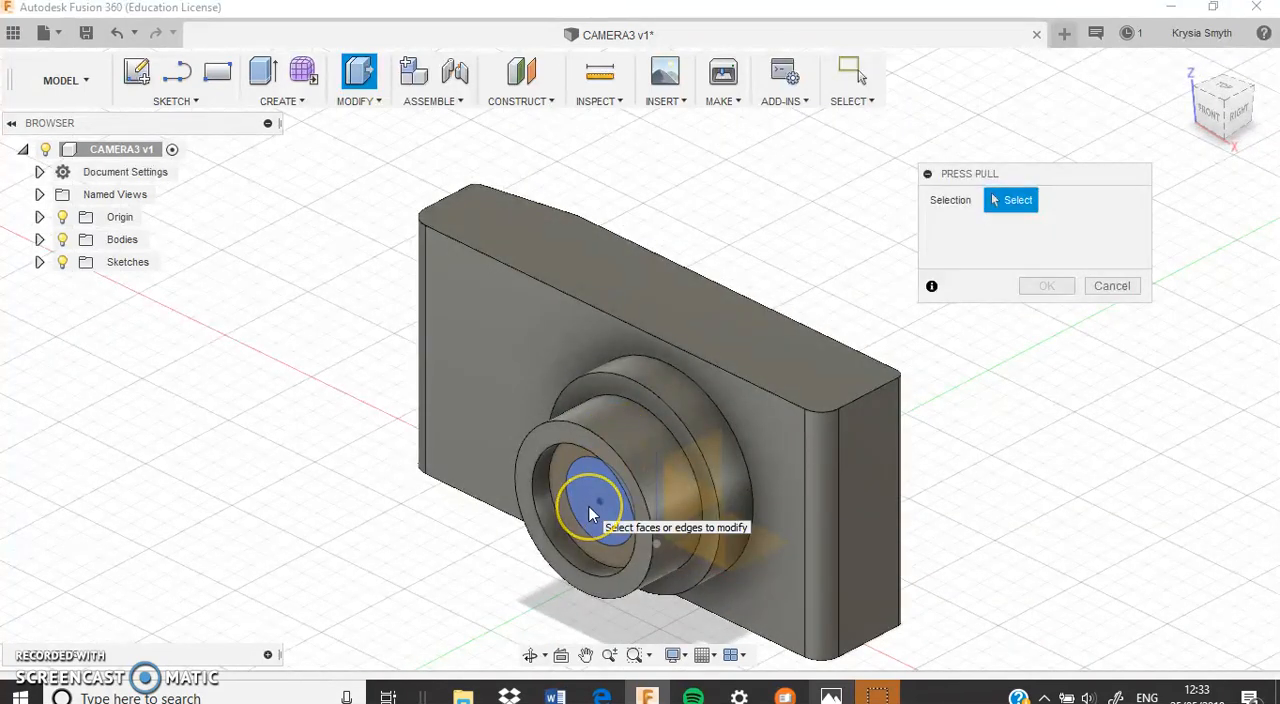
# Step: Cut the 20 mm circle -10 mm deep to make a stepped hollow lens
pyautogui.click(584, 510)
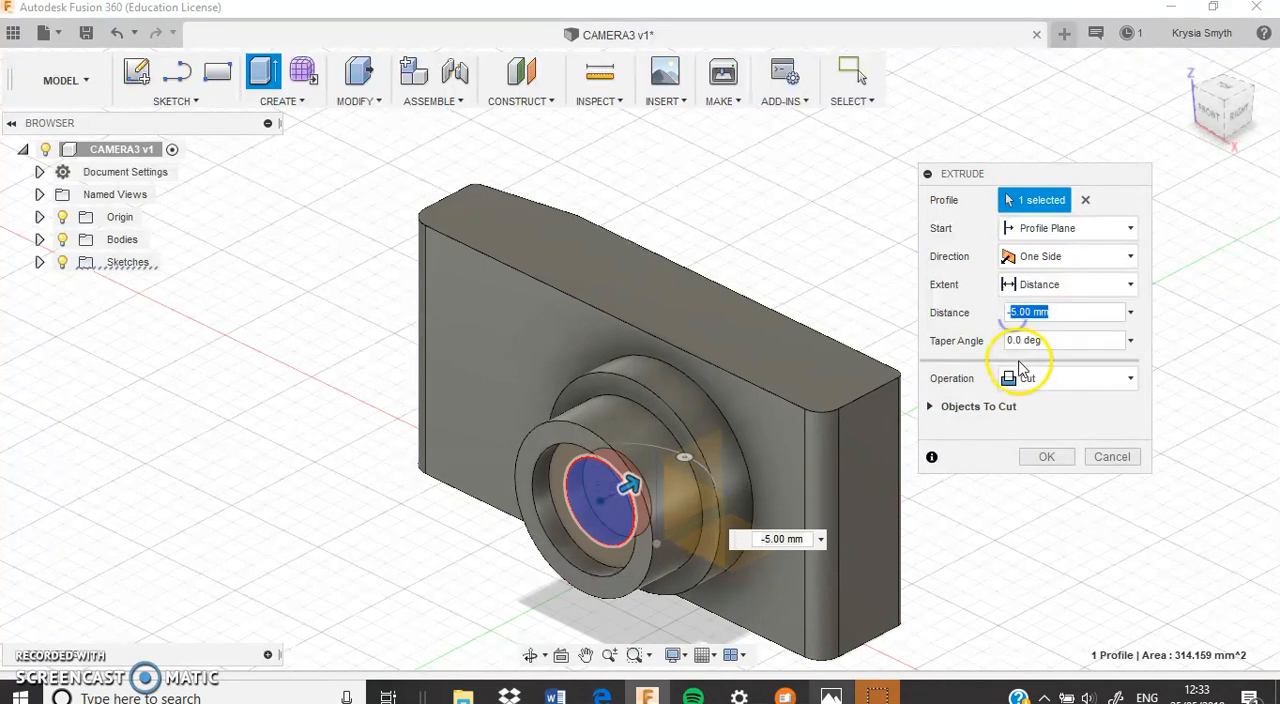
pyautogui.write('-10')
pyautogui.click(1066, 340)
pyautogui.write('-30')
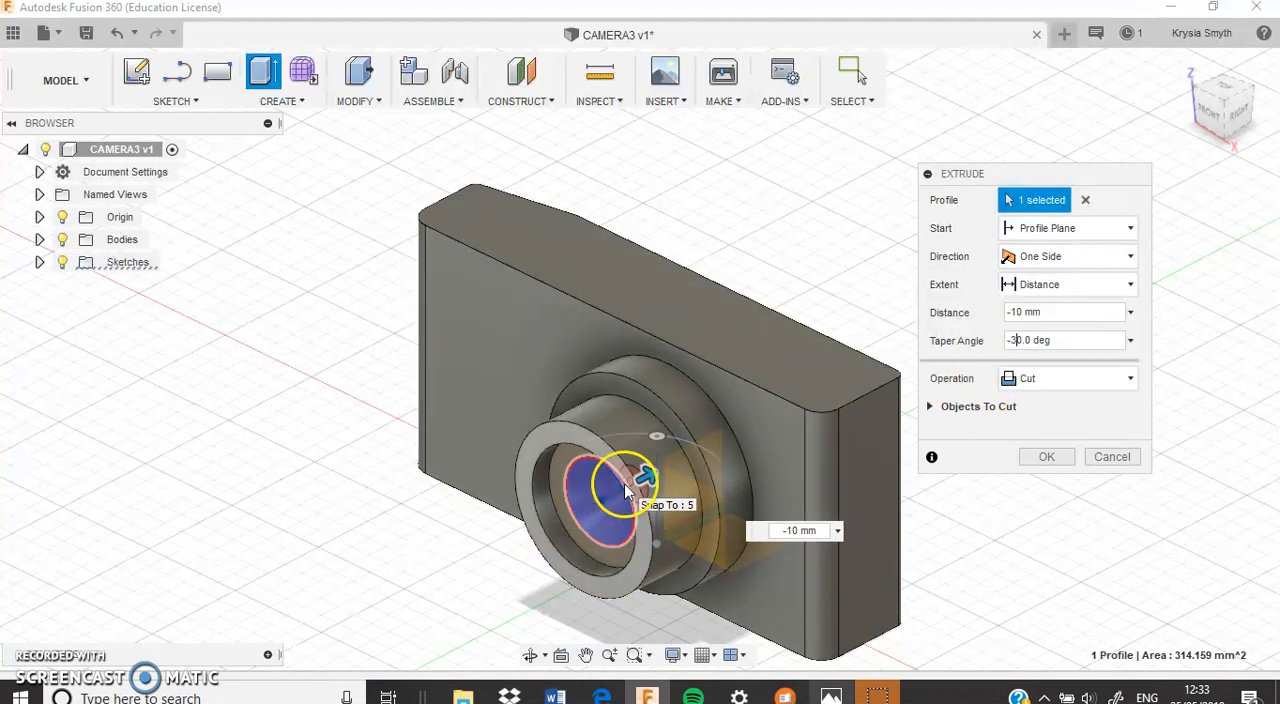
pyautogui.click(1046, 456)
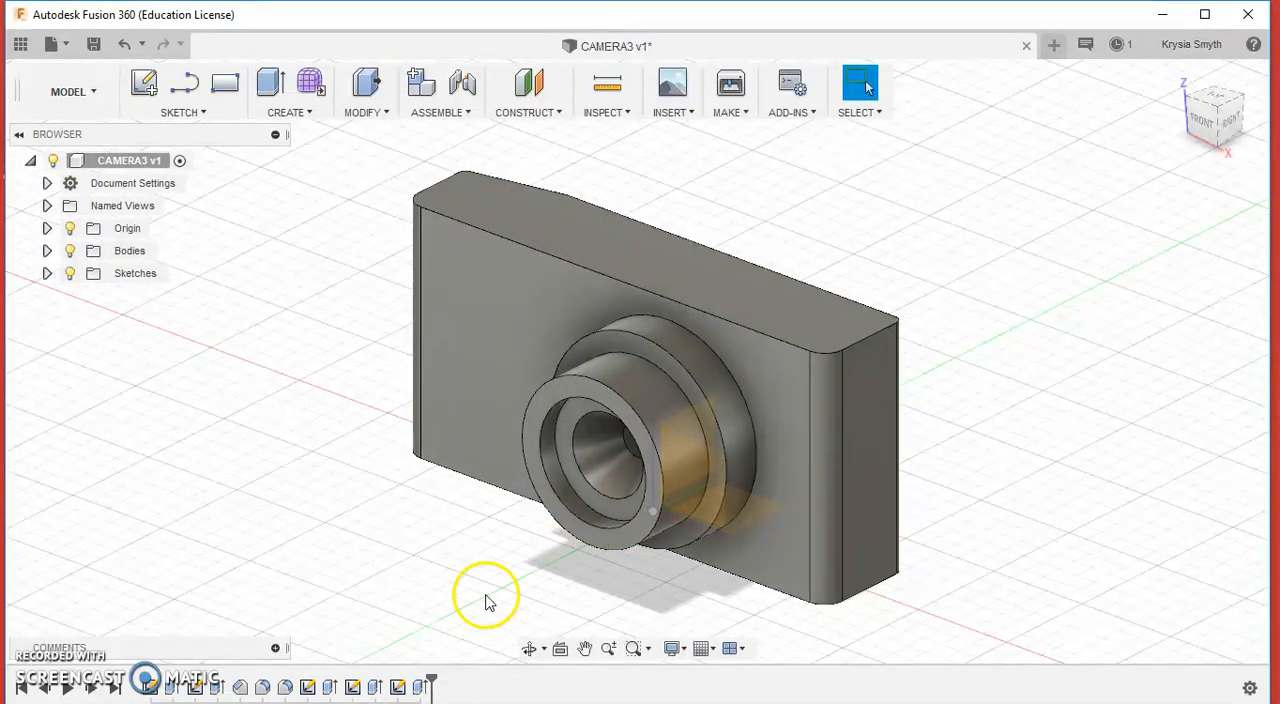
pyautogui.moveTo(412, 688)
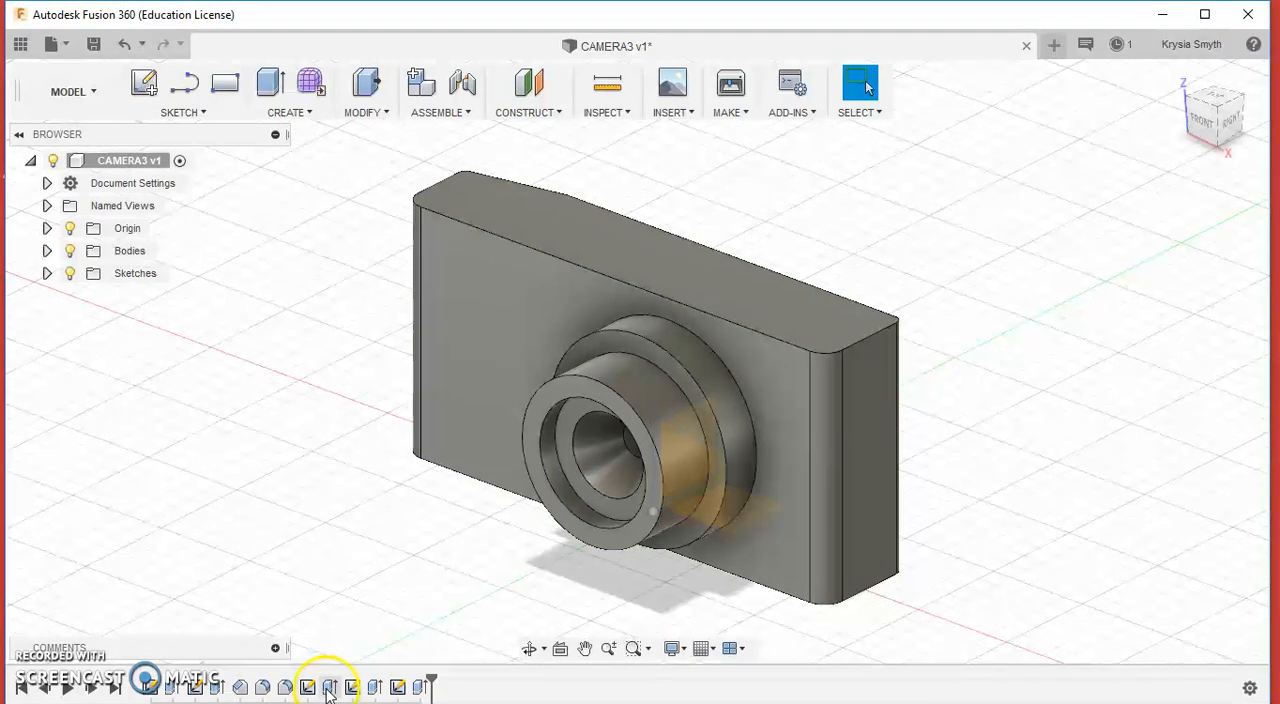
pyautogui.moveTo(412, 684)
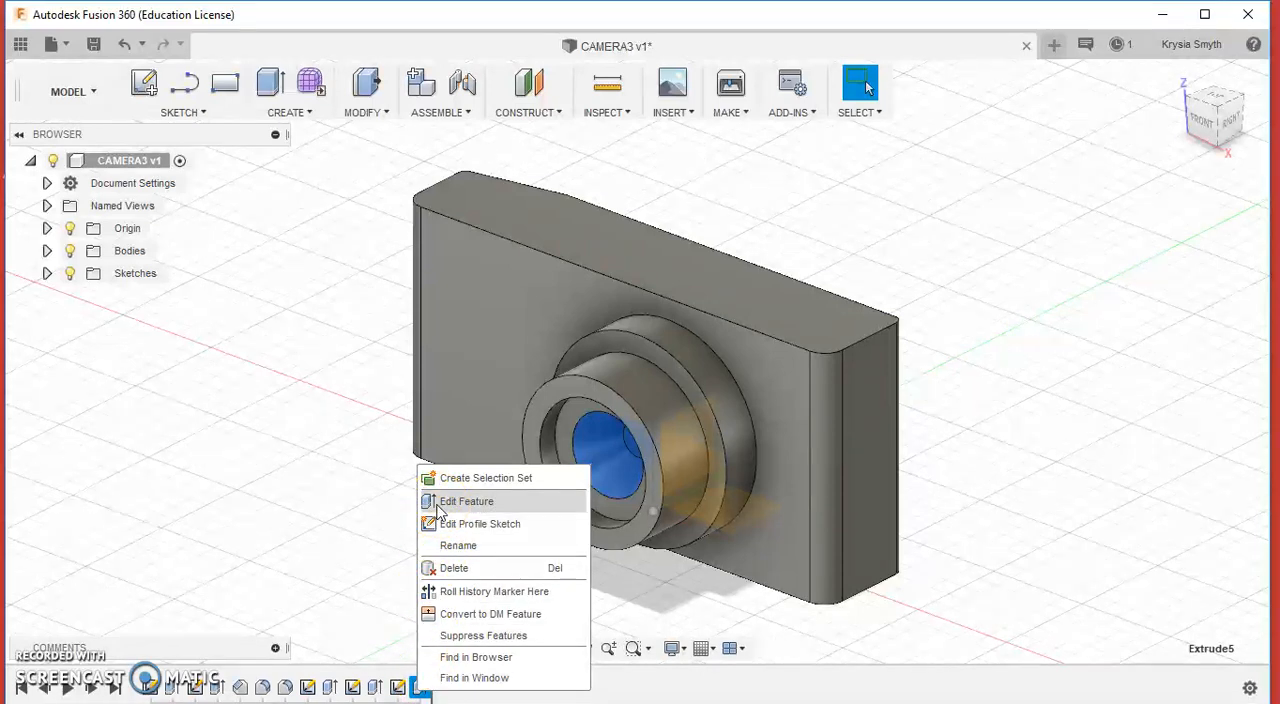
pyautogui.click(466, 500)
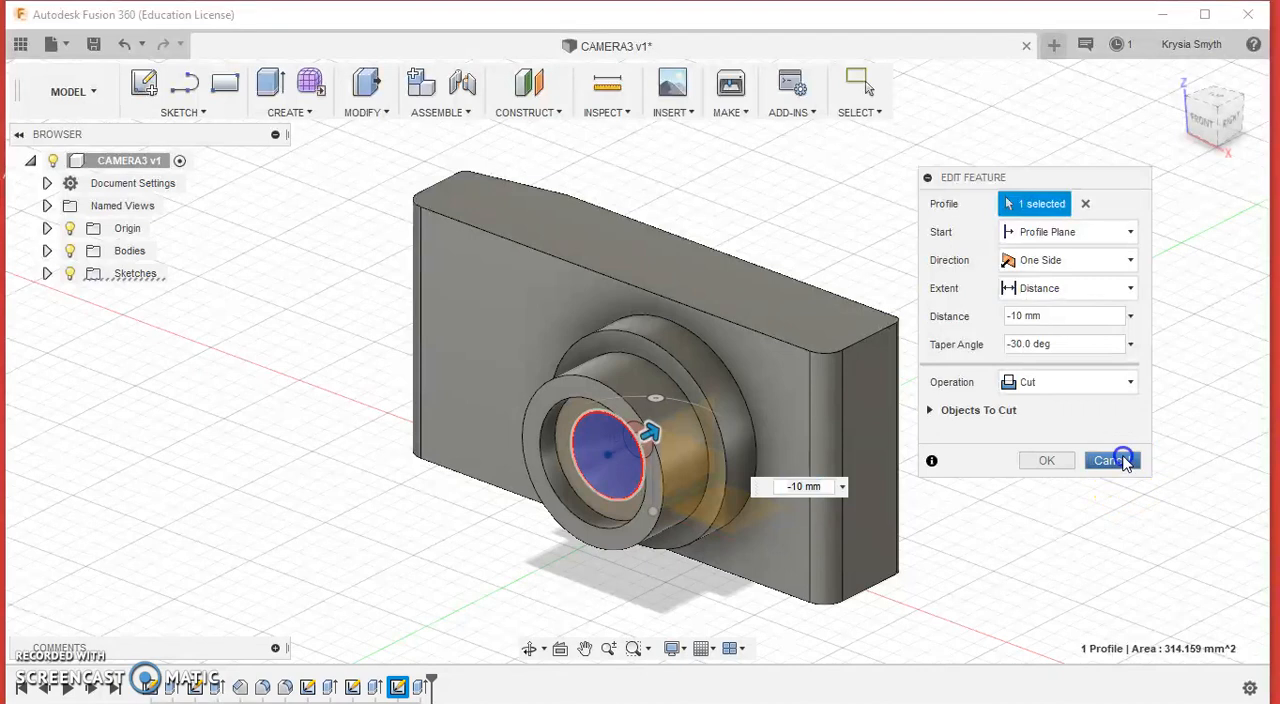
pyautogui.click(1112, 460)
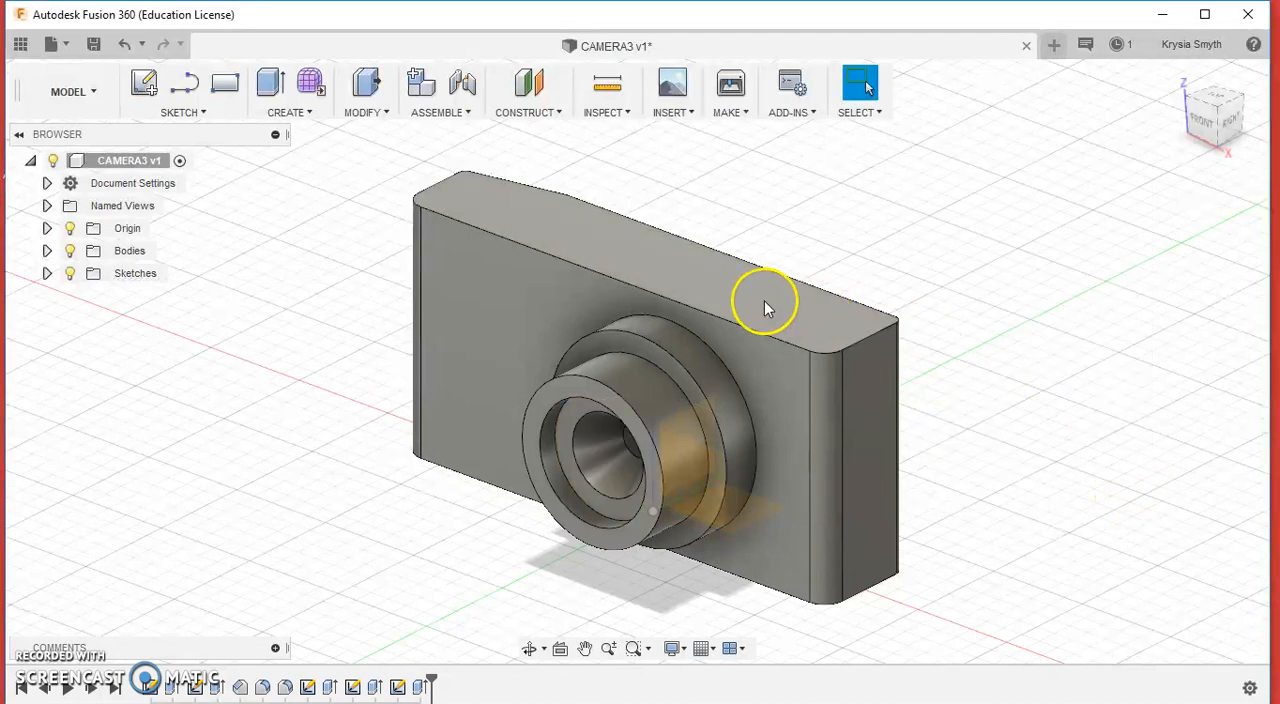
pyautogui.moveTo(728, 312)
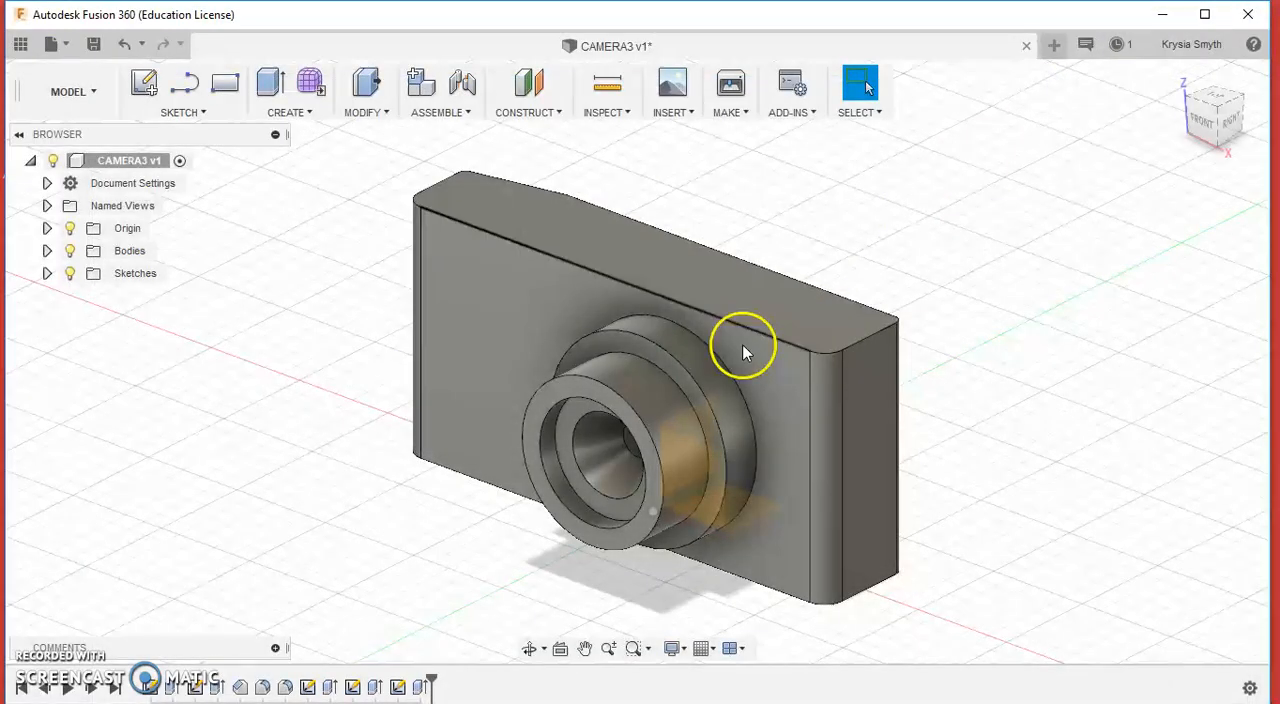
pyautogui.moveTo(684, 276)
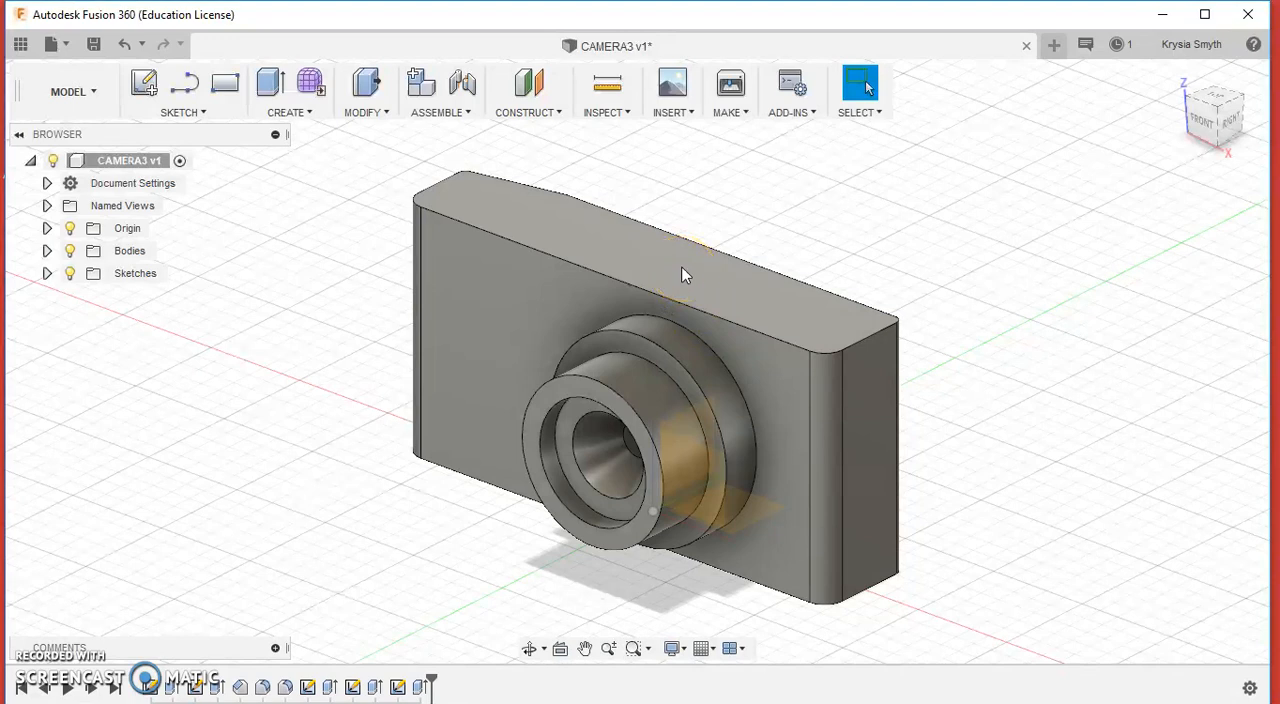
# Step: Start a sketch on the body's top face and search 'OFF' in the sketch shortcuts
pyautogui.click(684, 274)
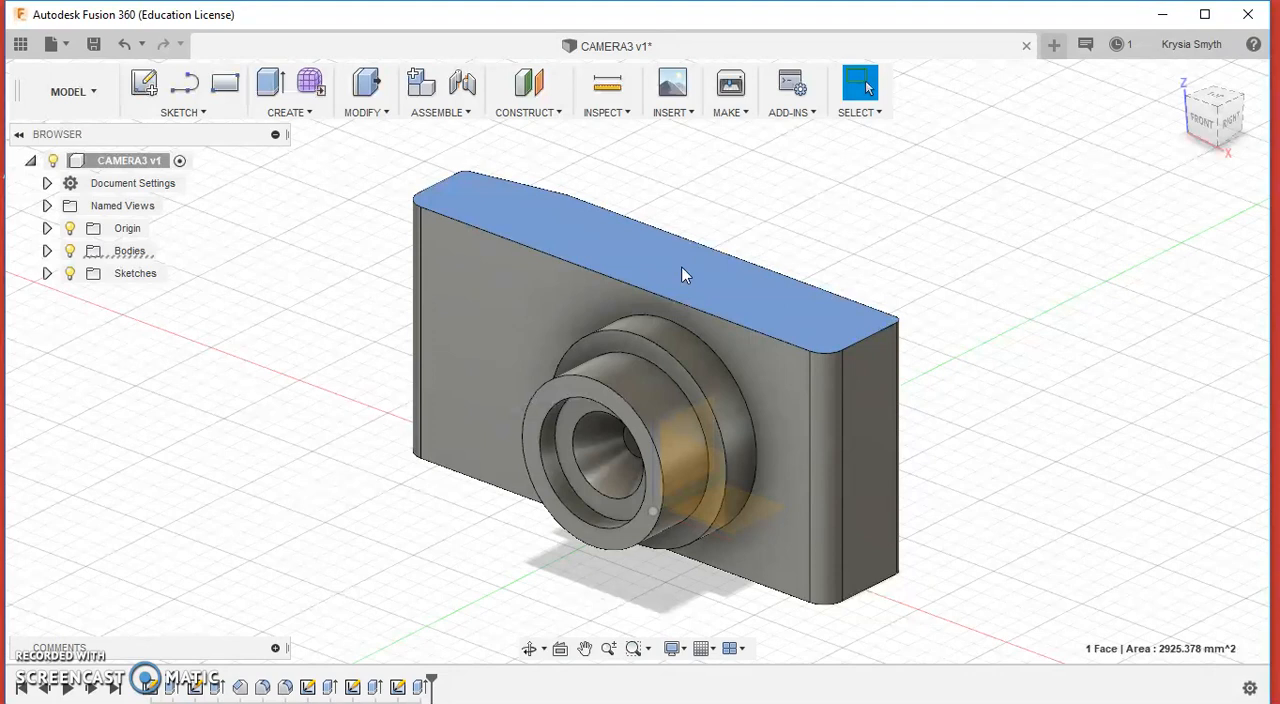
pyautogui.rightClick(684, 274)
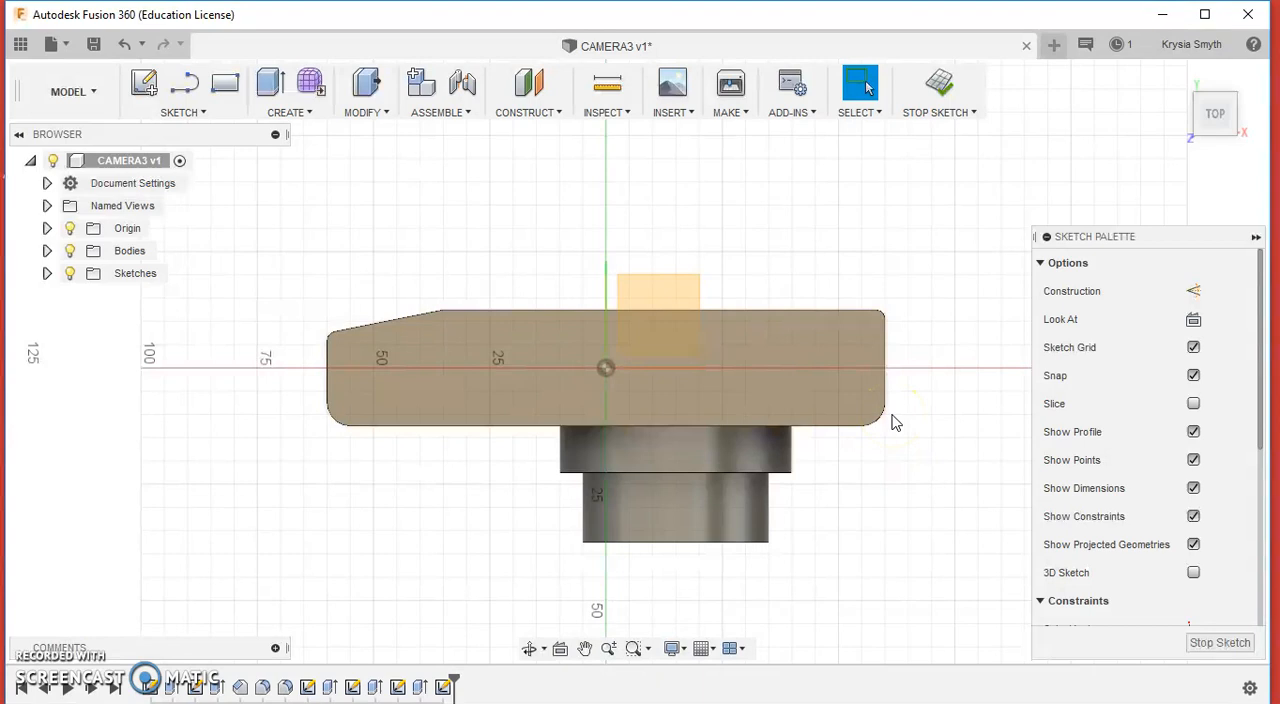
pyautogui.rightClick(892, 422)
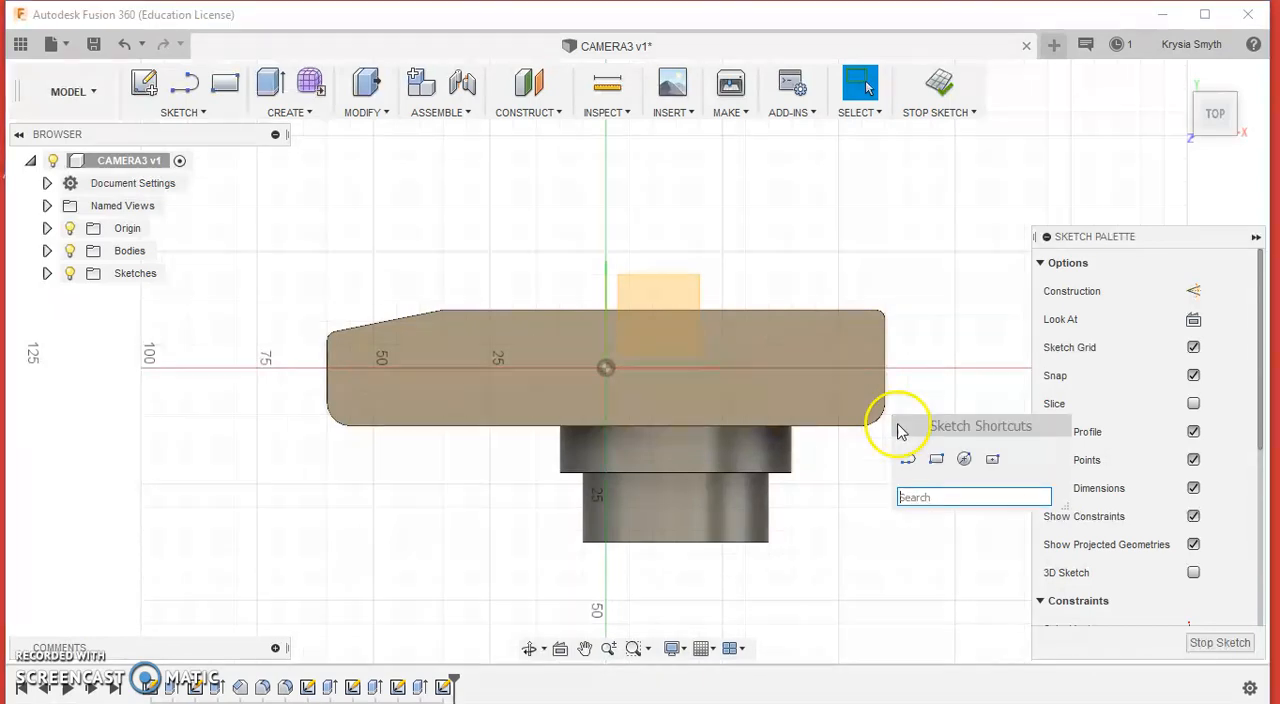
pyautogui.moveTo(908, 536)
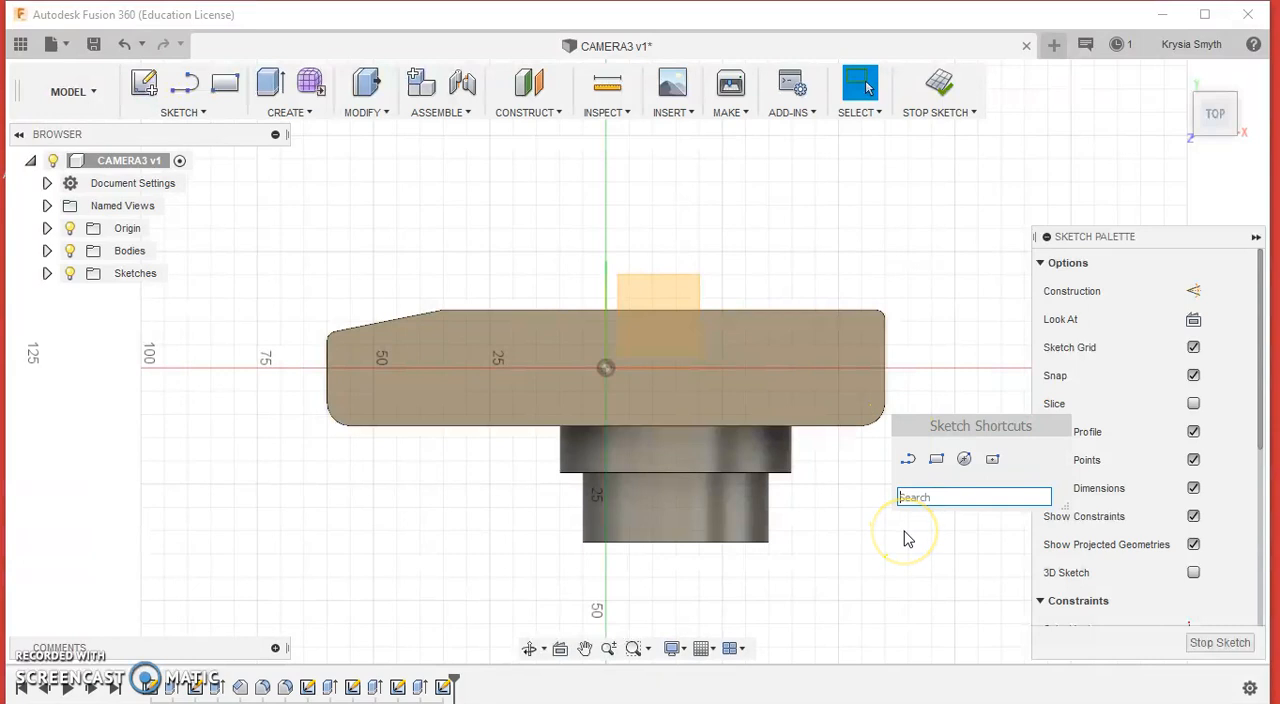
pyautogui.write('OFF')
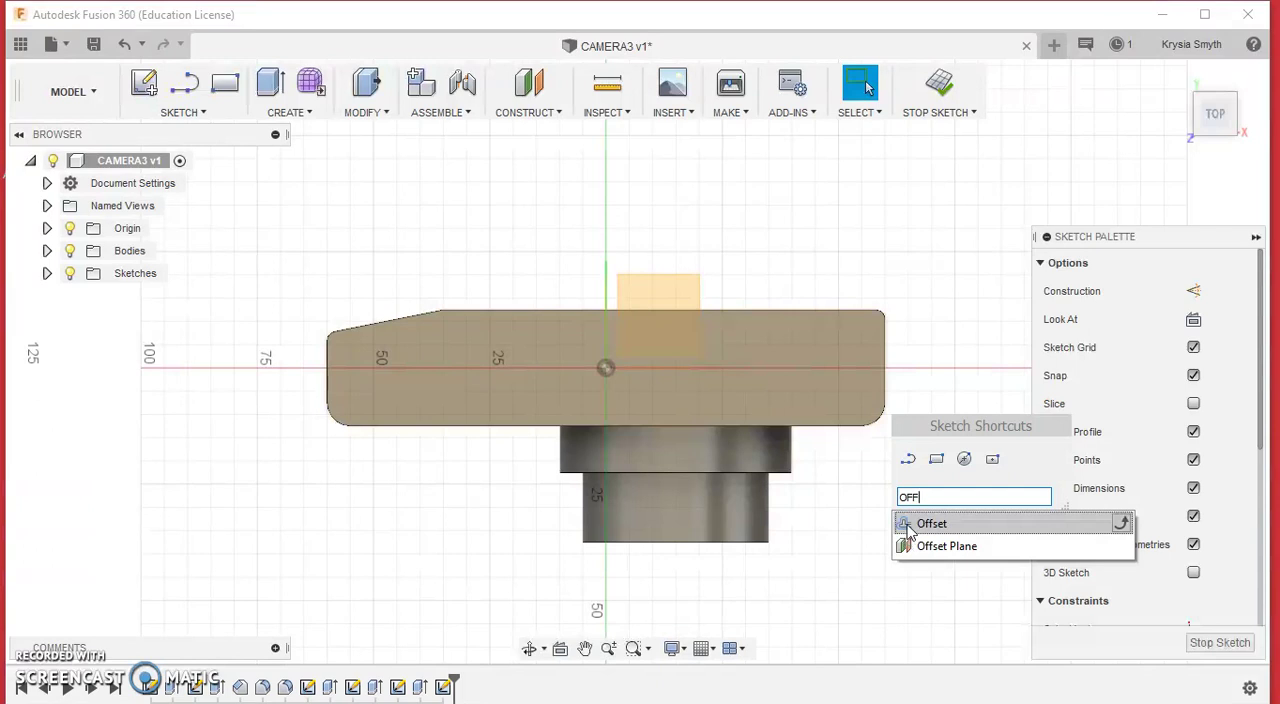
# Step: Offset the top-face outline -2 mm inward to create an inner profile
pyautogui.click(932, 524)
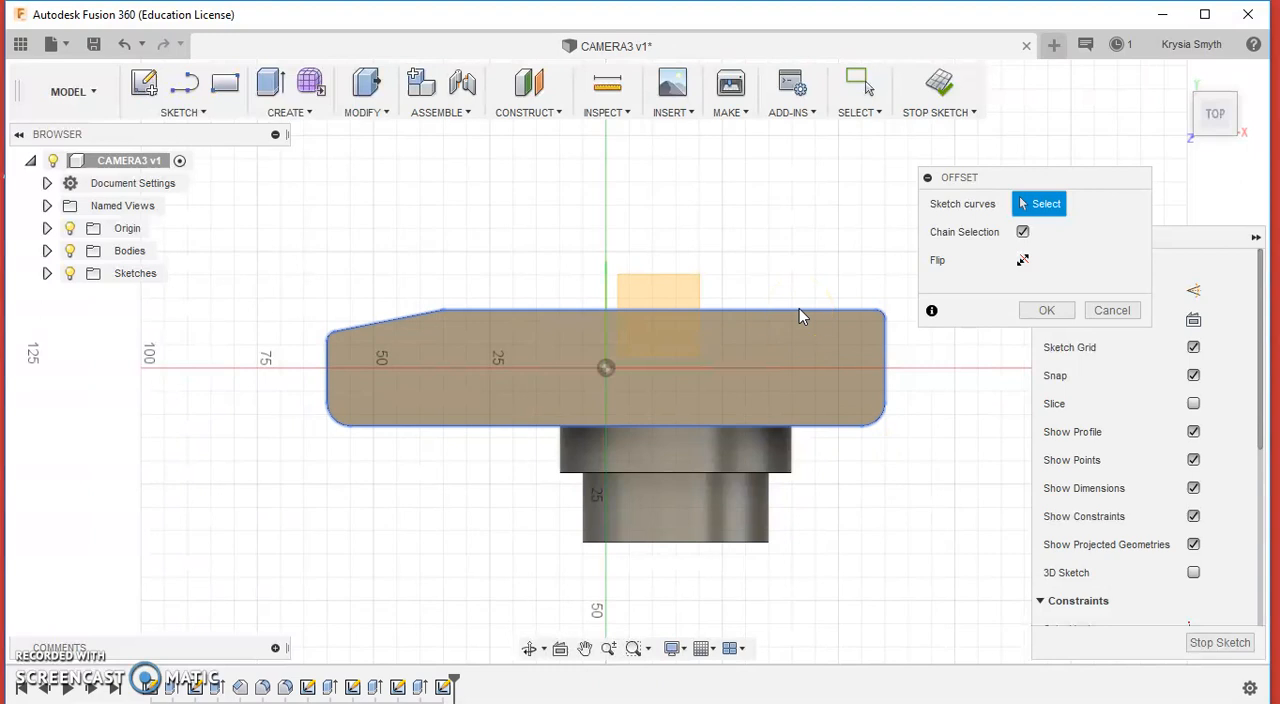
pyautogui.moveTo(740, 310)
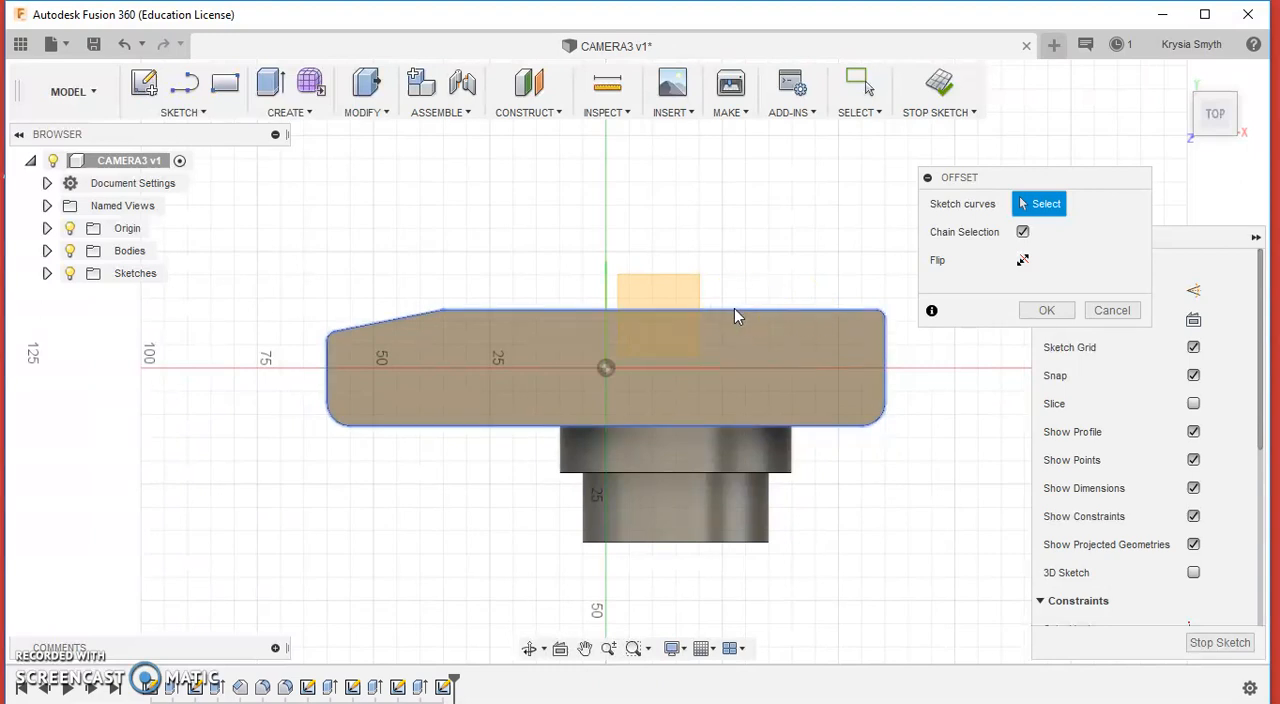
pyautogui.click(732, 316)
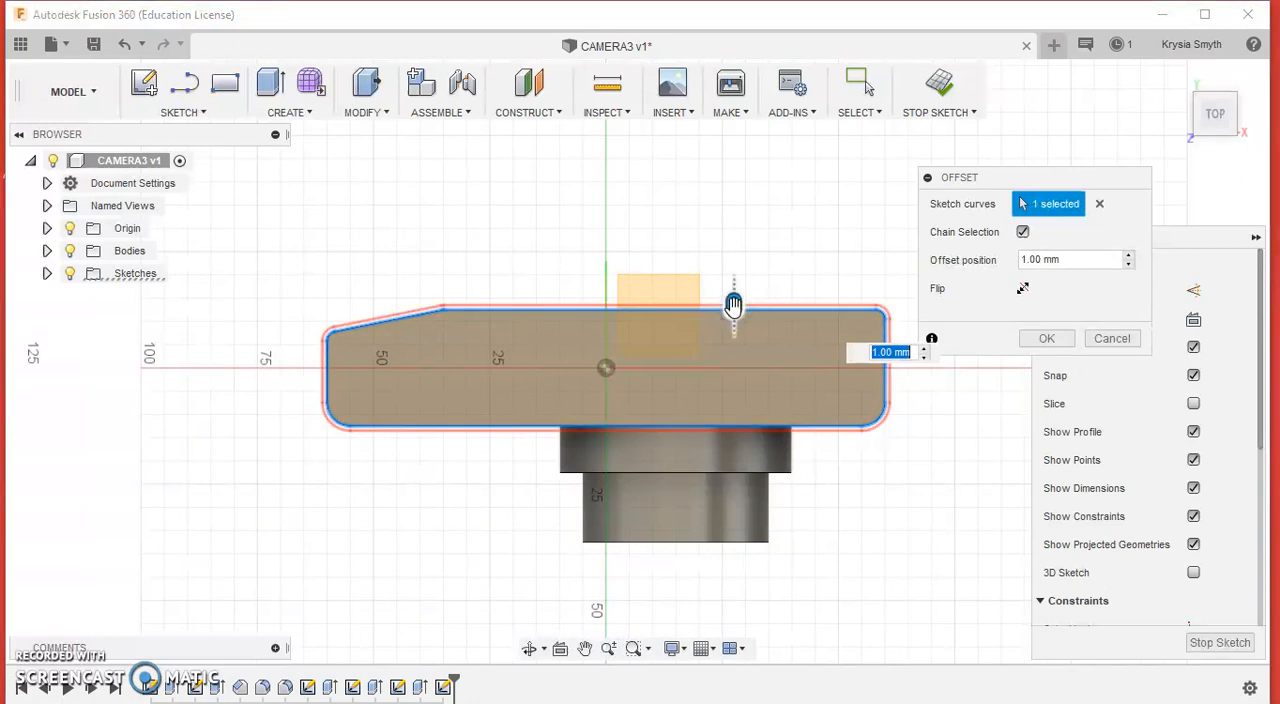
pyautogui.moveTo(732, 304); pyautogui.dragTo(748, 282)
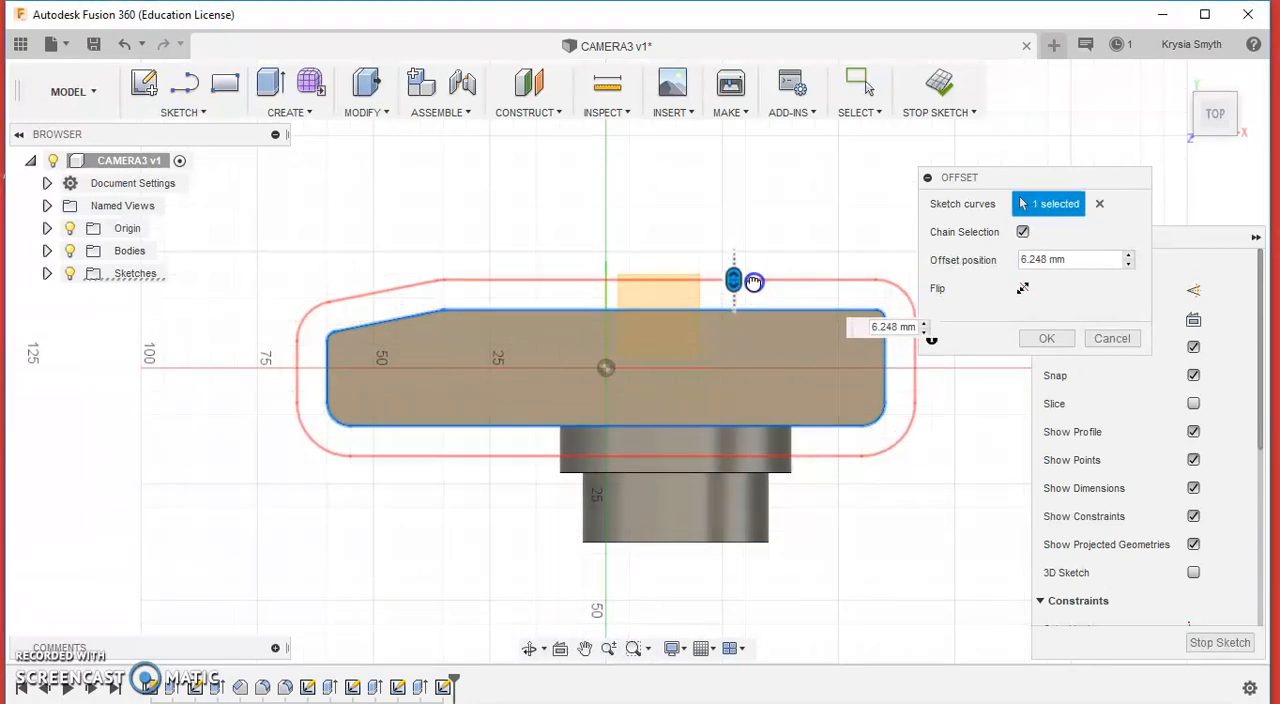
pyautogui.moveTo(752, 280); pyautogui.dragTo(760, 294)
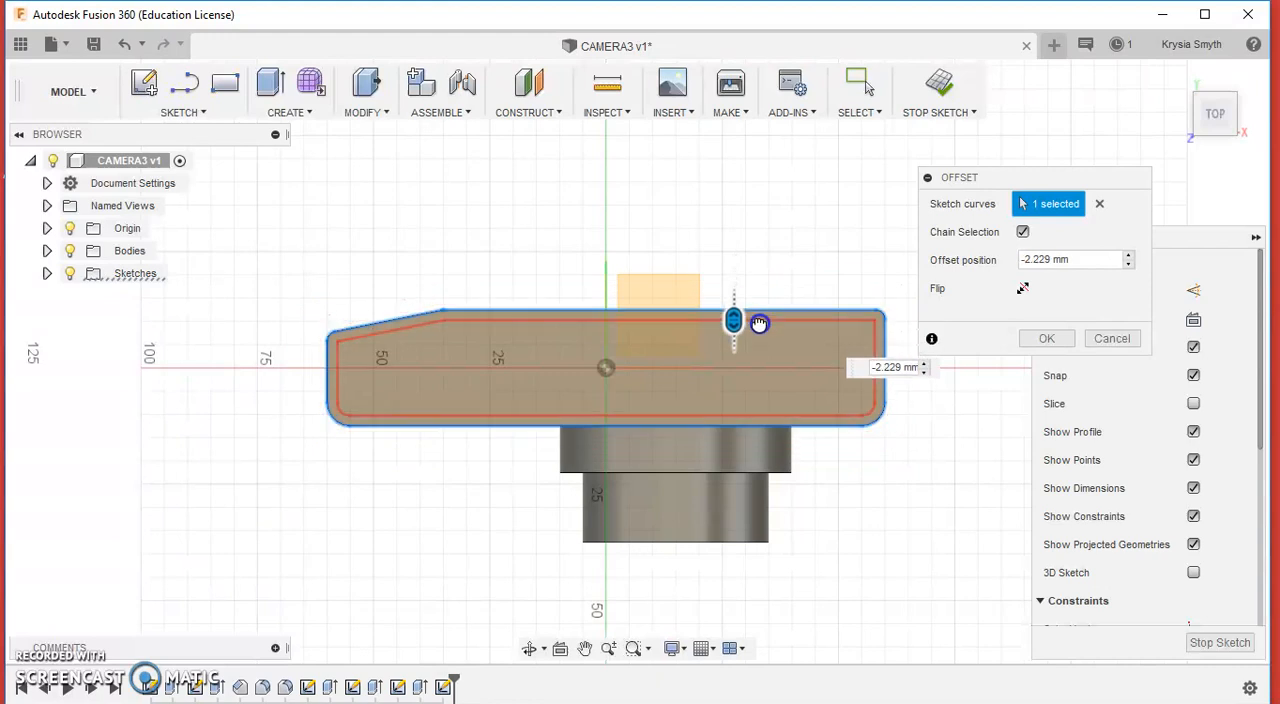
pyautogui.moveTo(758, 324); pyautogui.dragTo(772, 302)
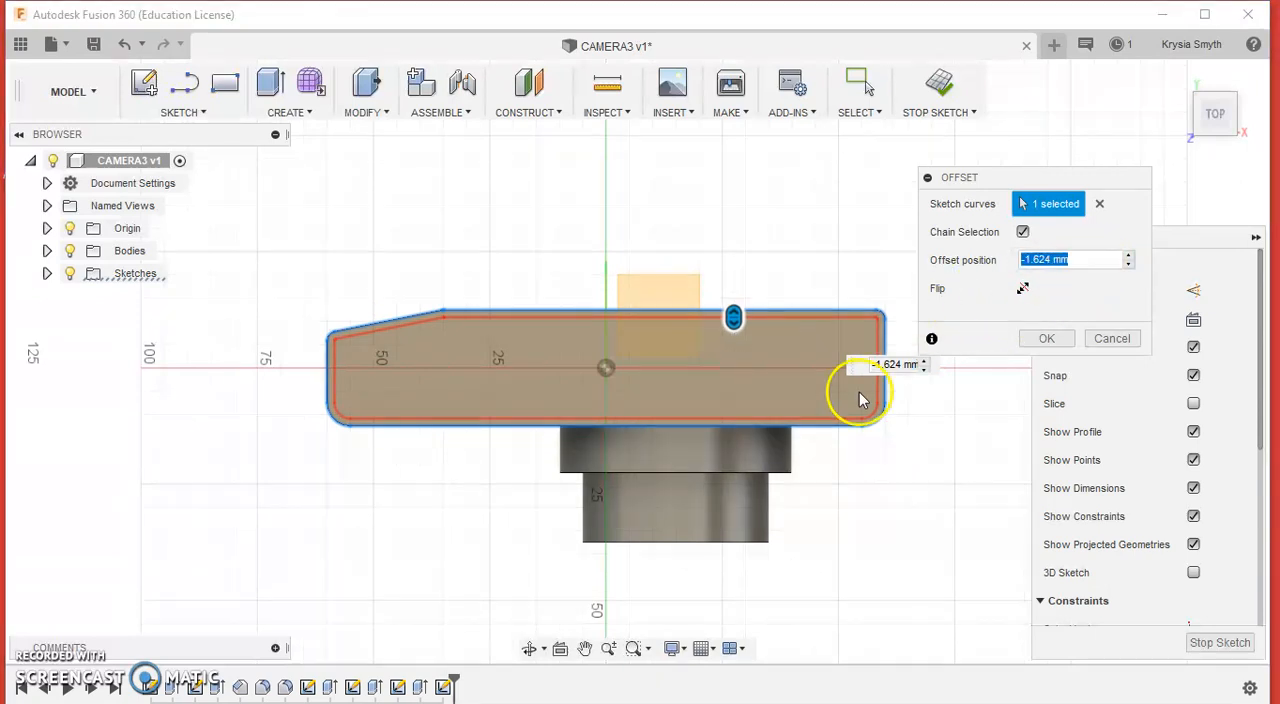
pyautogui.write('-2')
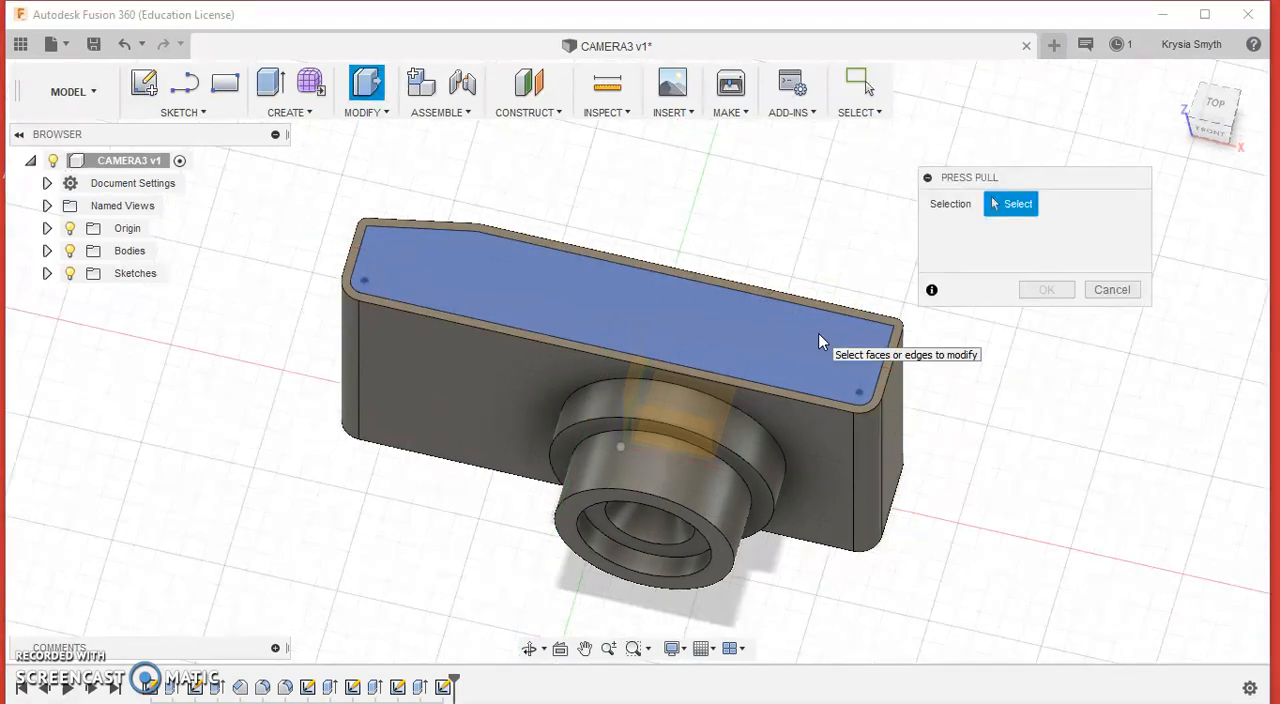
# Step: Extrude the inner offset profile 15 mm upward as a Join for a raised top plate
pyautogui.click(624, 330)
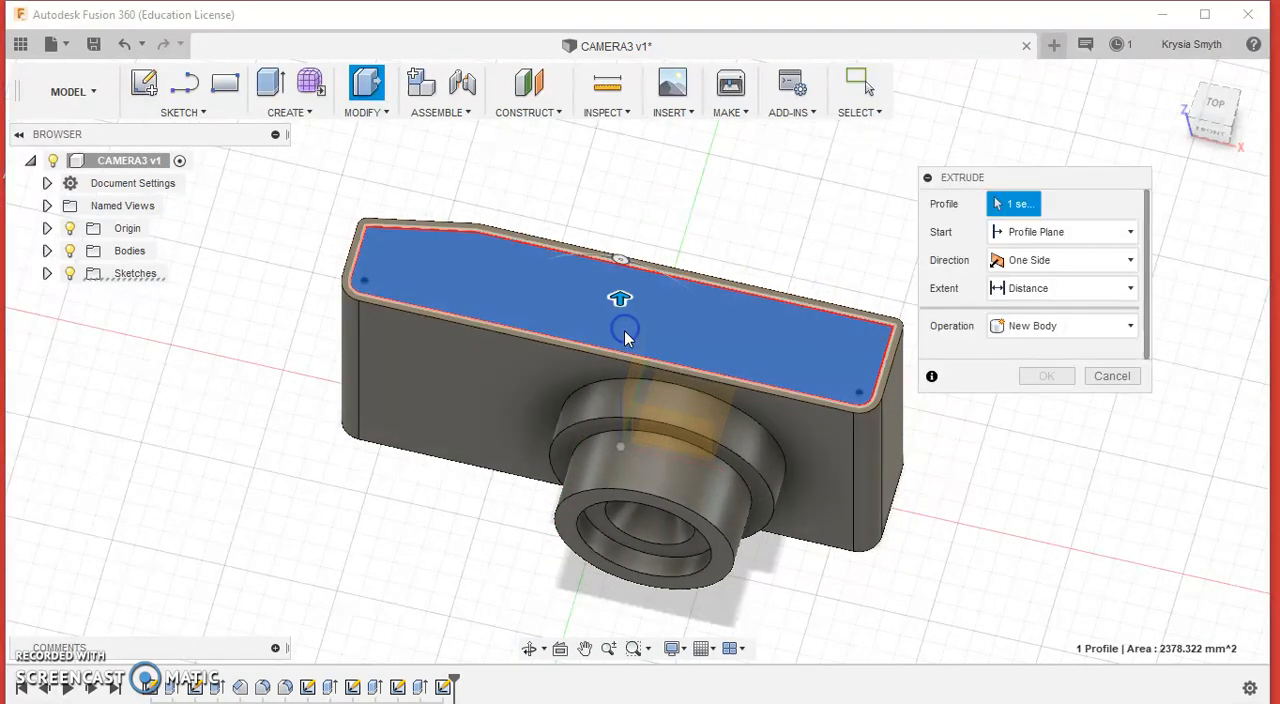
pyautogui.click(624, 336)
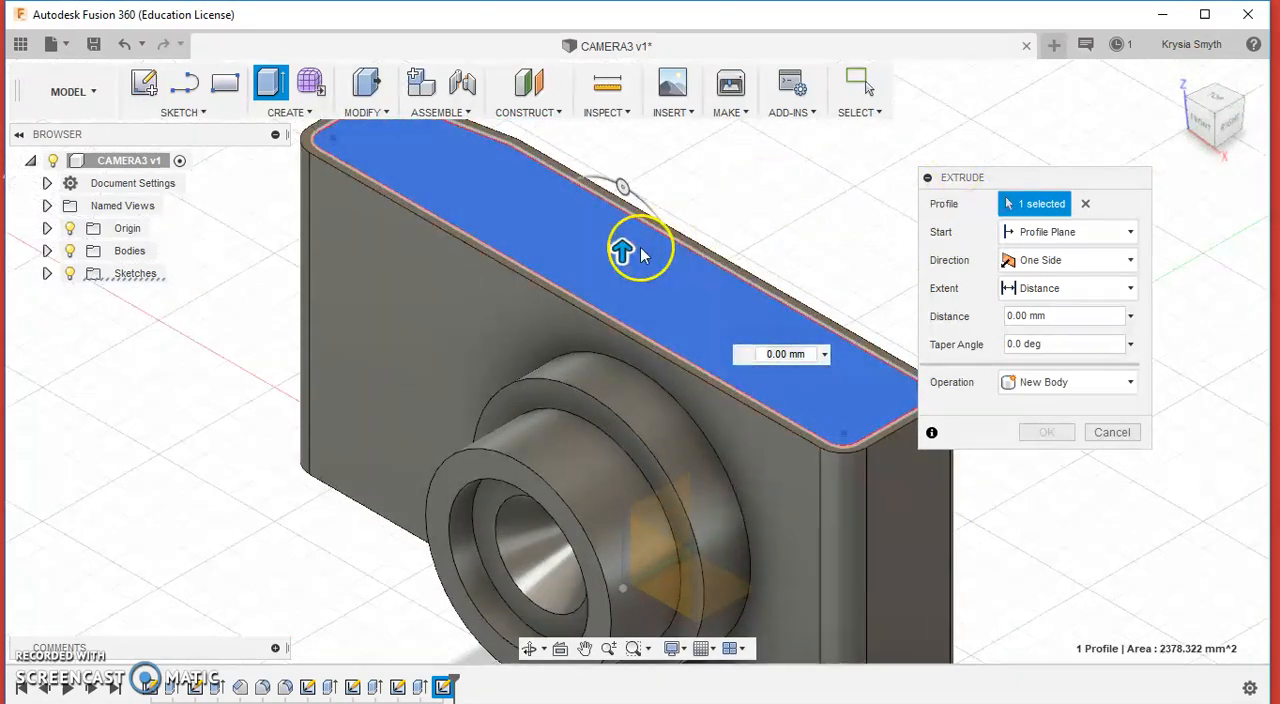
pyautogui.moveTo(622, 250); pyautogui.dragTo(622, 198)
pyautogui.write('15')
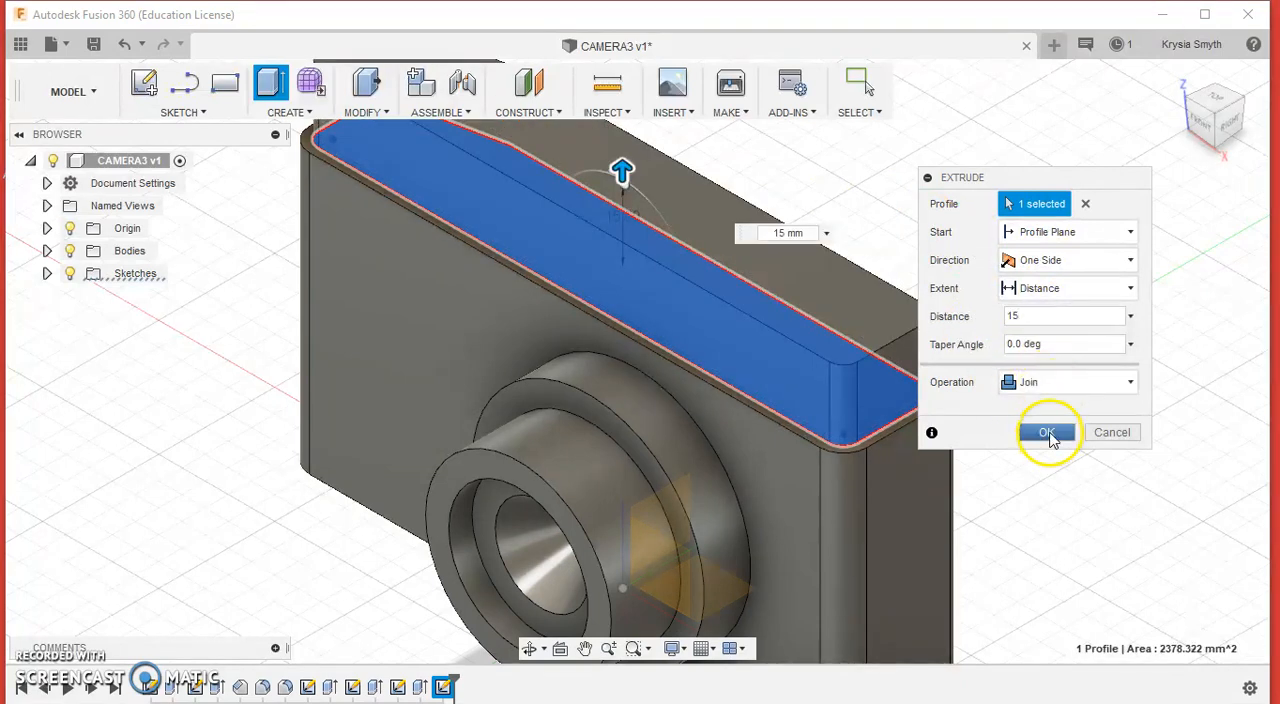
pyautogui.click(1048, 432)
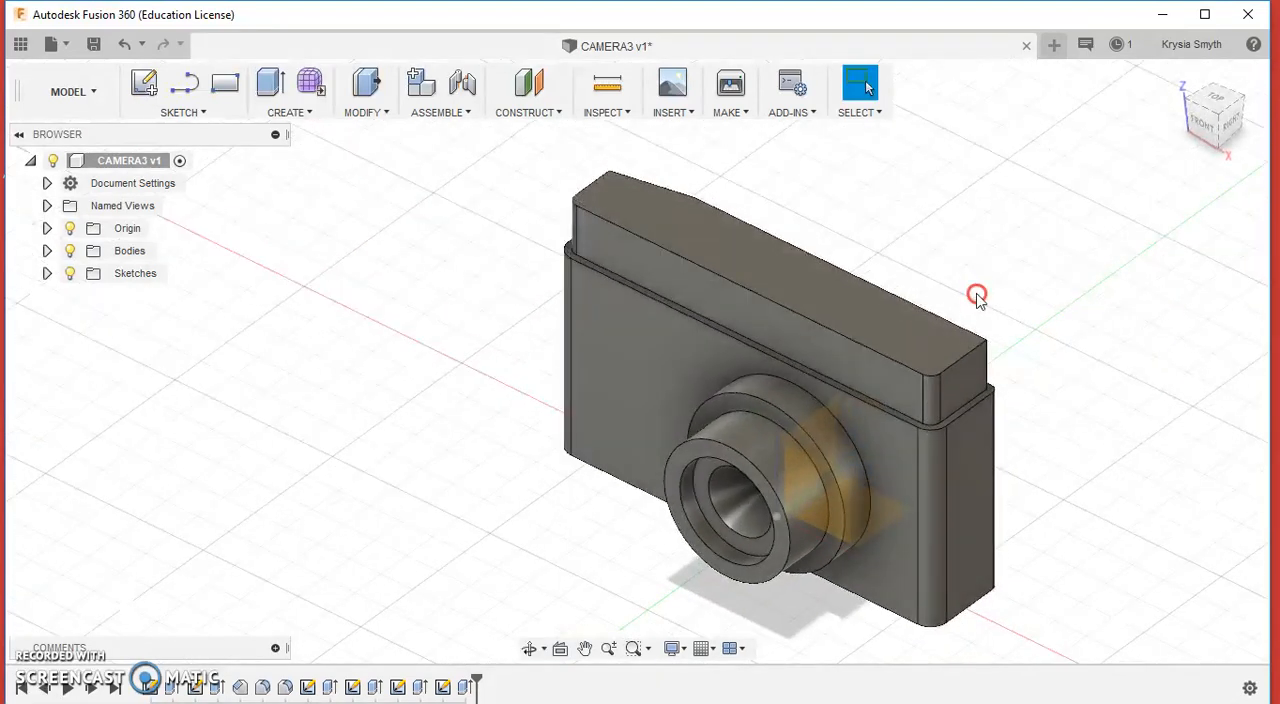
# Step: Sketch the button circle on the plate's top face, positioned with a 25 mm value
pyautogui.click(898, 336)
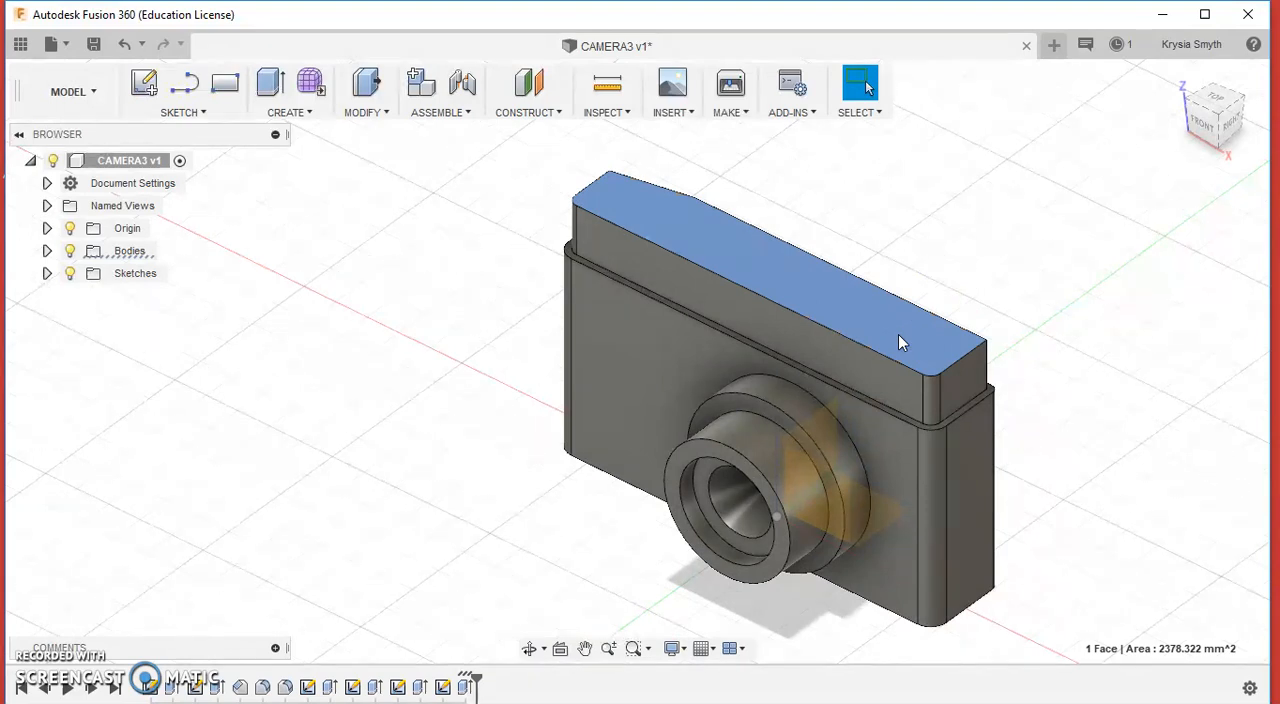
pyautogui.rightClick(900, 344)
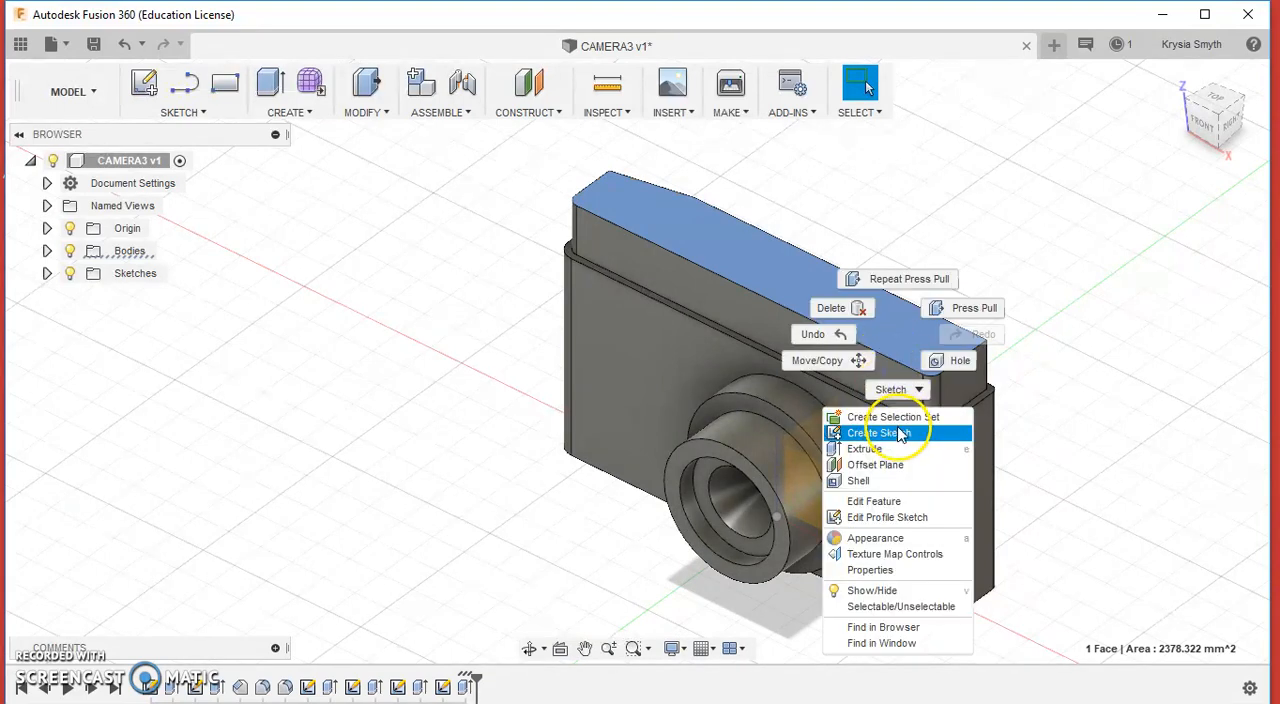
pyautogui.click(876, 432)
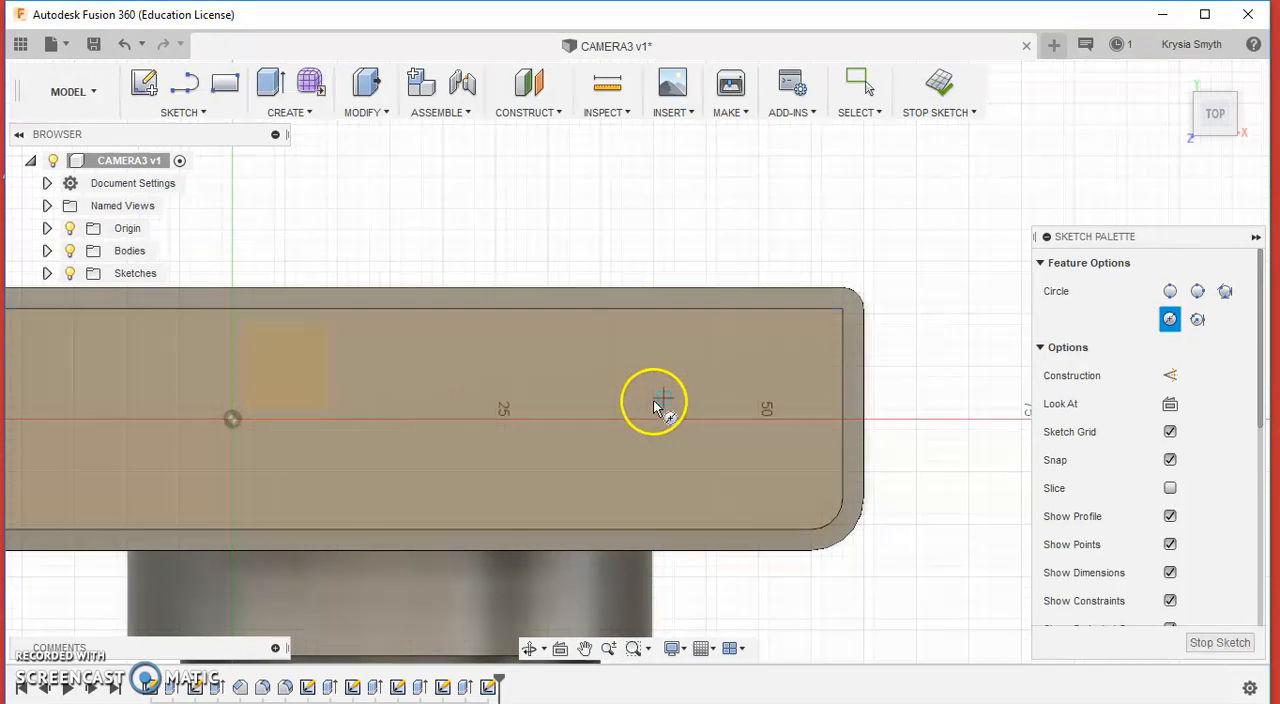
pyautogui.click(656, 410)
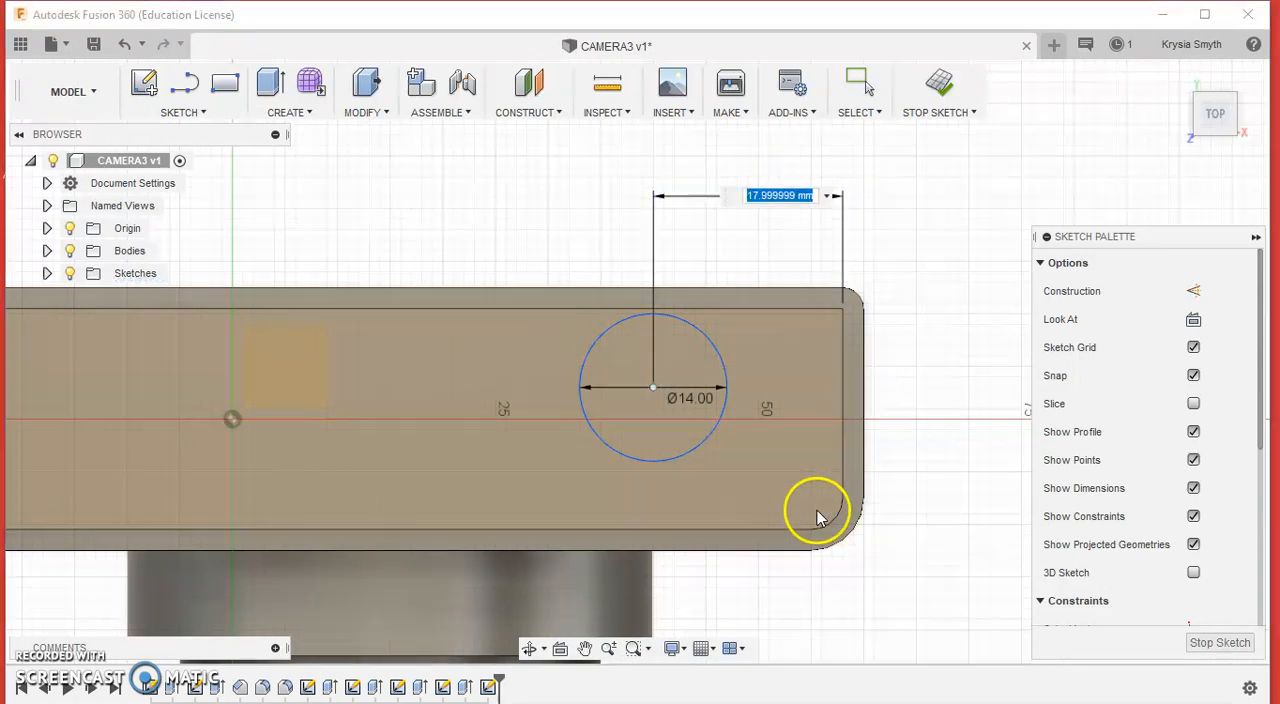
pyautogui.write('25')
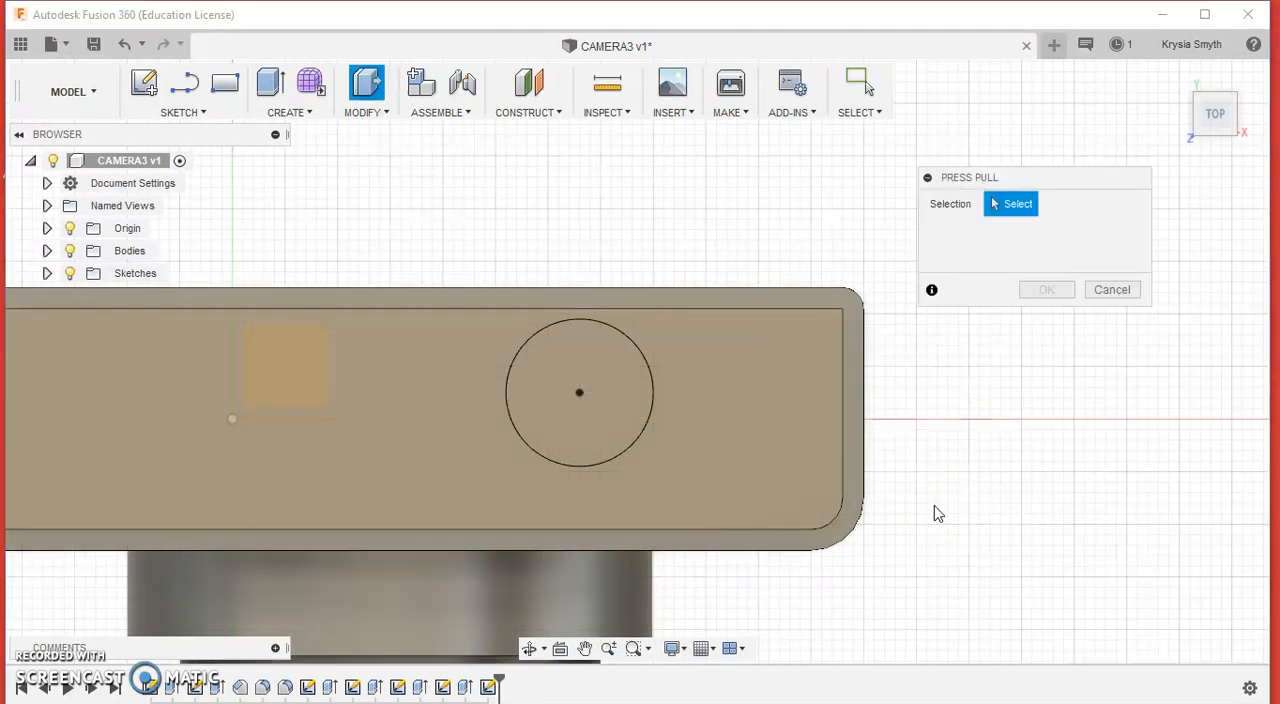
pyautogui.moveTo(602, 372)
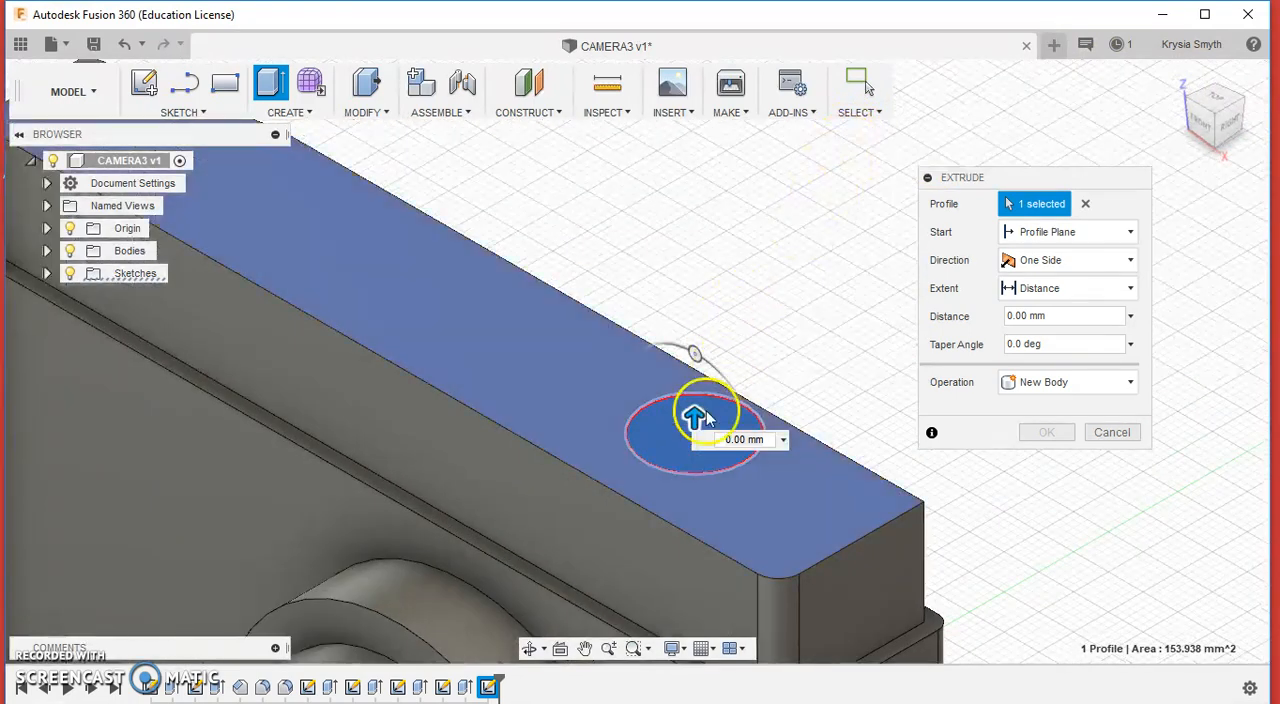
# Step: Pull the button circle up 8 mm and join it to the top plate
pyautogui.moveTo(692, 418); pyautogui.dragTo(692, 352)
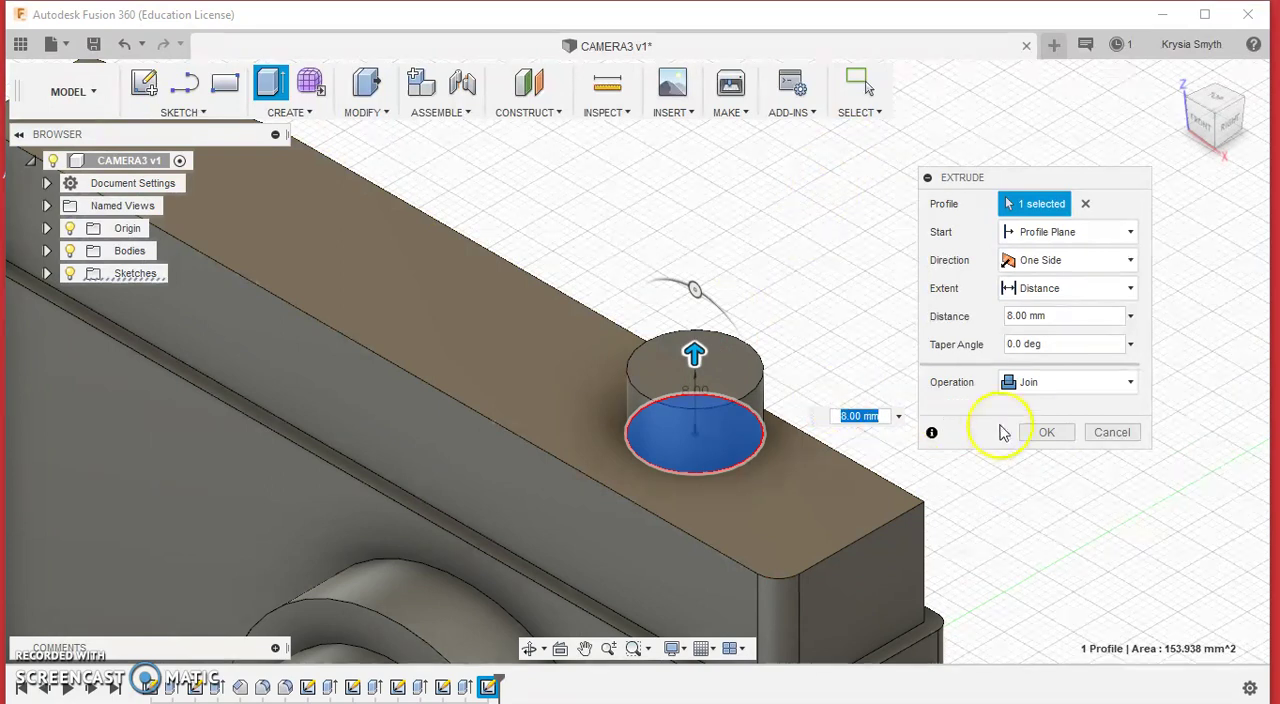
pyautogui.click(1052, 432)
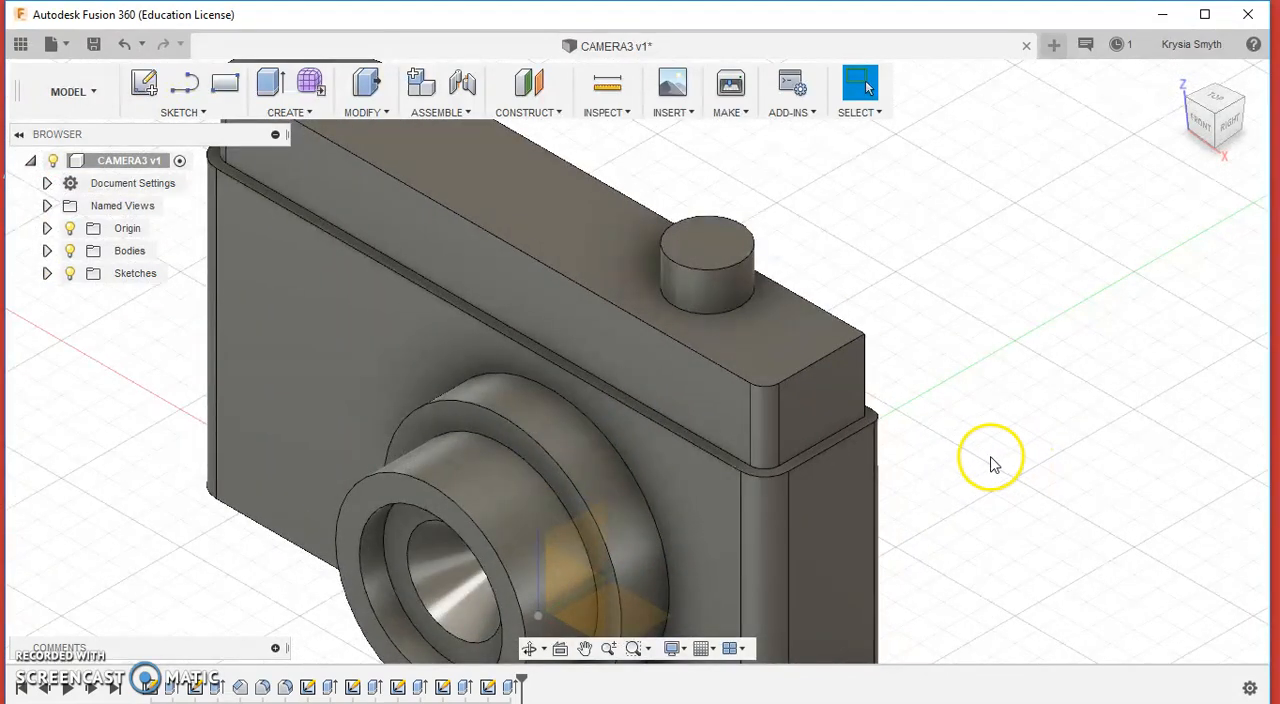
pyautogui.moveTo(824, 508)
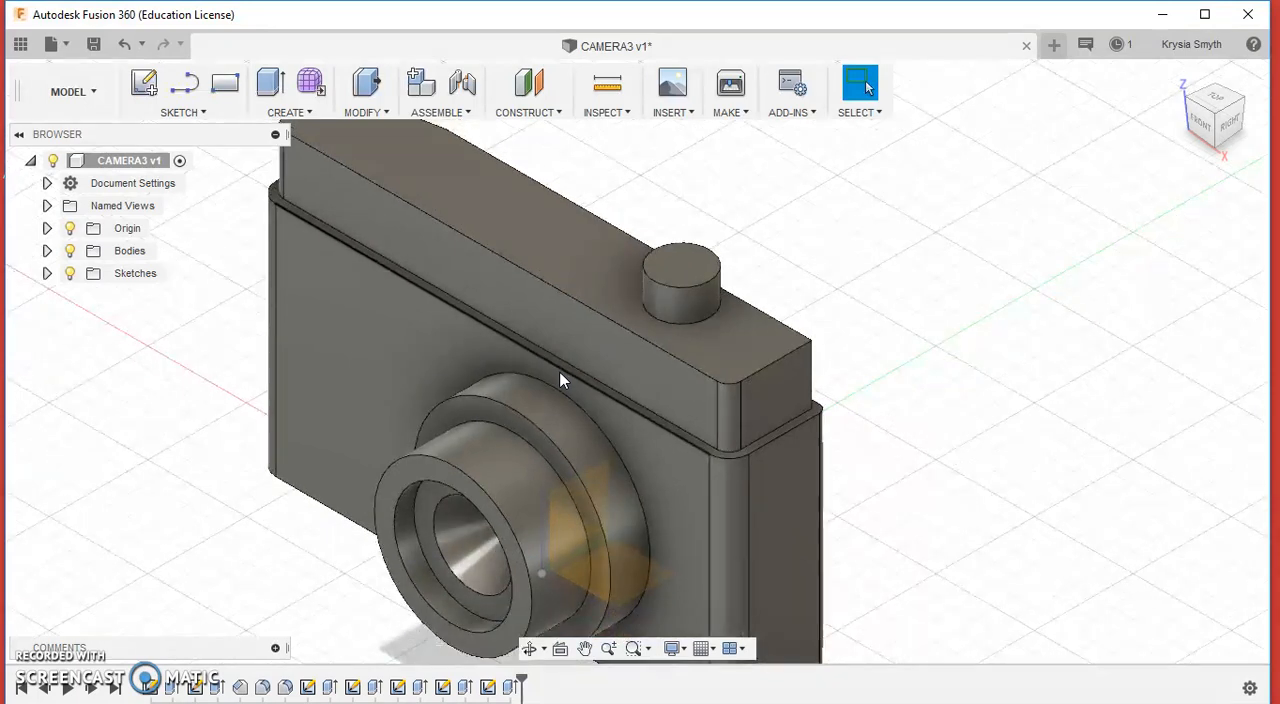
pyautogui.moveTo(560, 380); pyautogui.dragTo(418, 346)
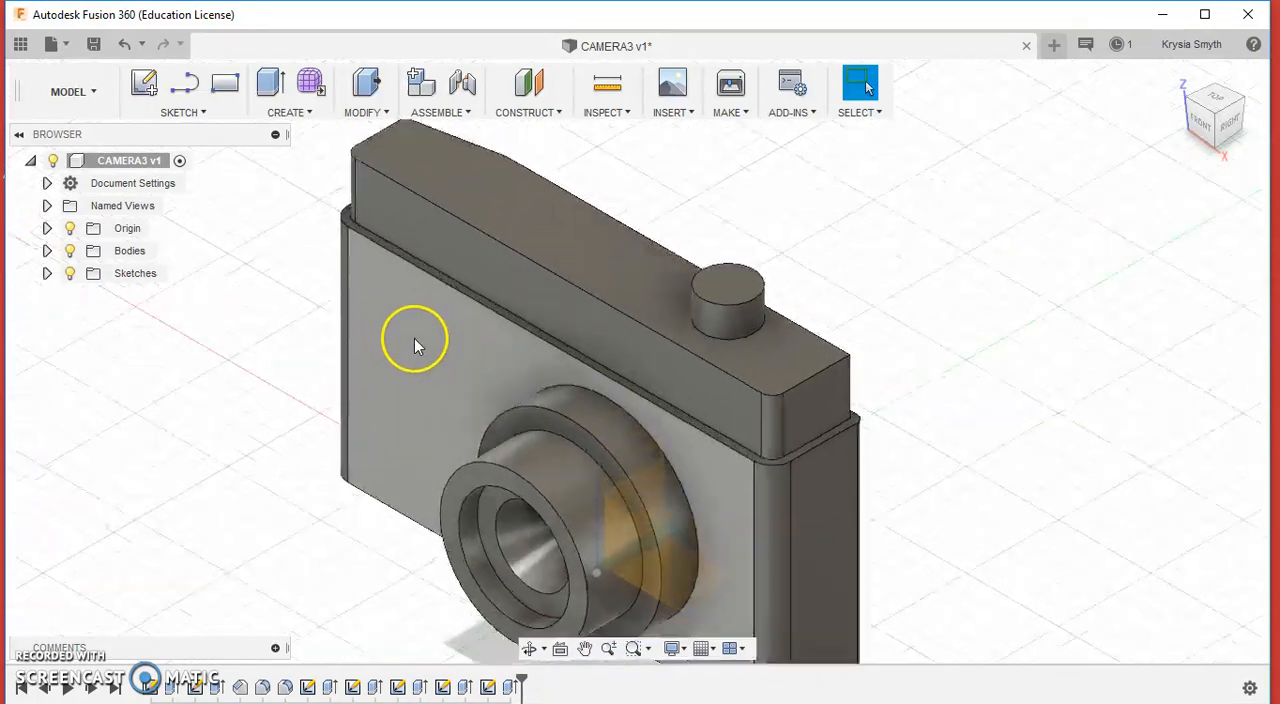